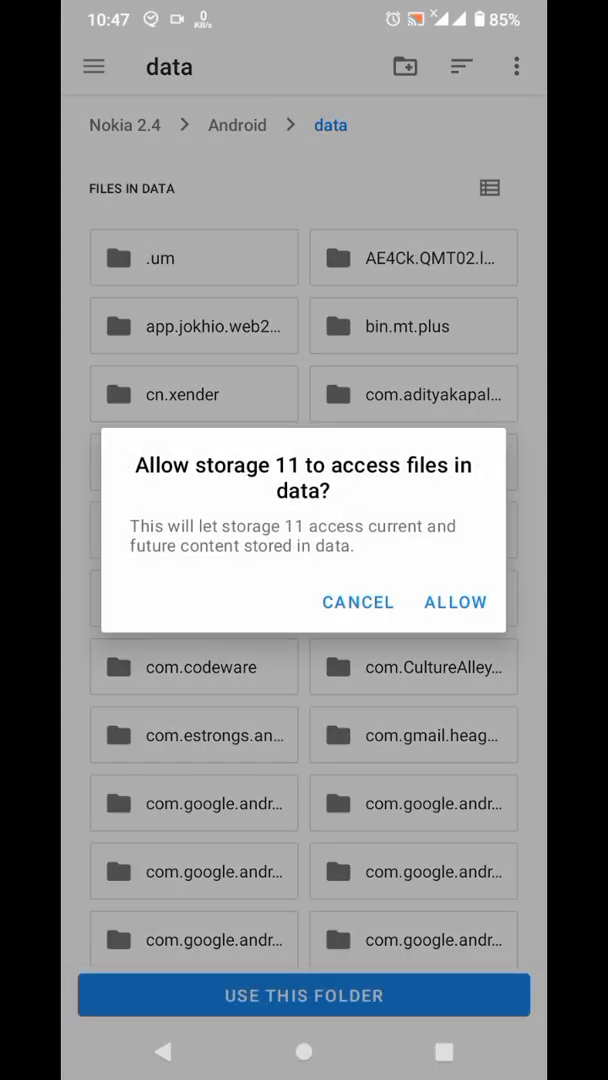
# Step: Allow storage 11 to access the files in Android/data
pyautogui.click(455, 601)
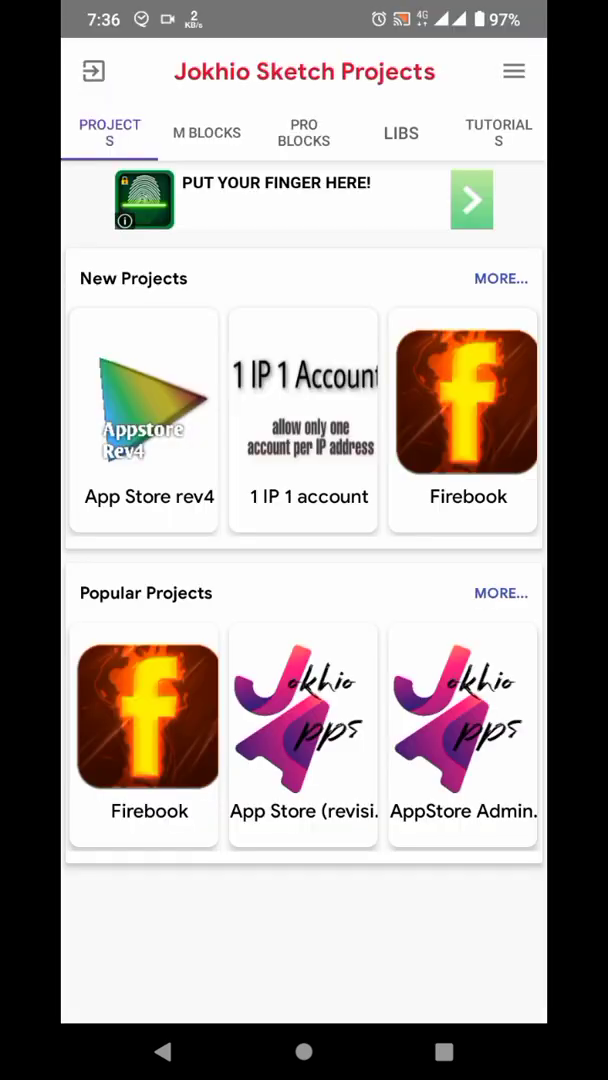
# Step: Download the SAF (storage access) (updated).json Pro Block, then exit Jokhio Sketch Projects
pyautogui.click(303, 131)
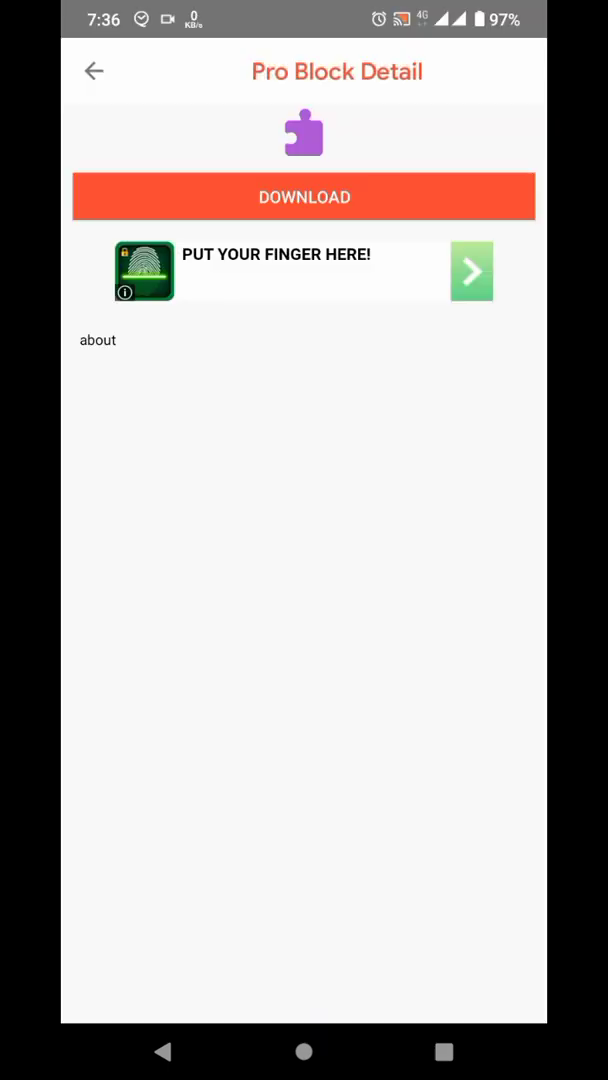
pyautogui.click(304, 196)
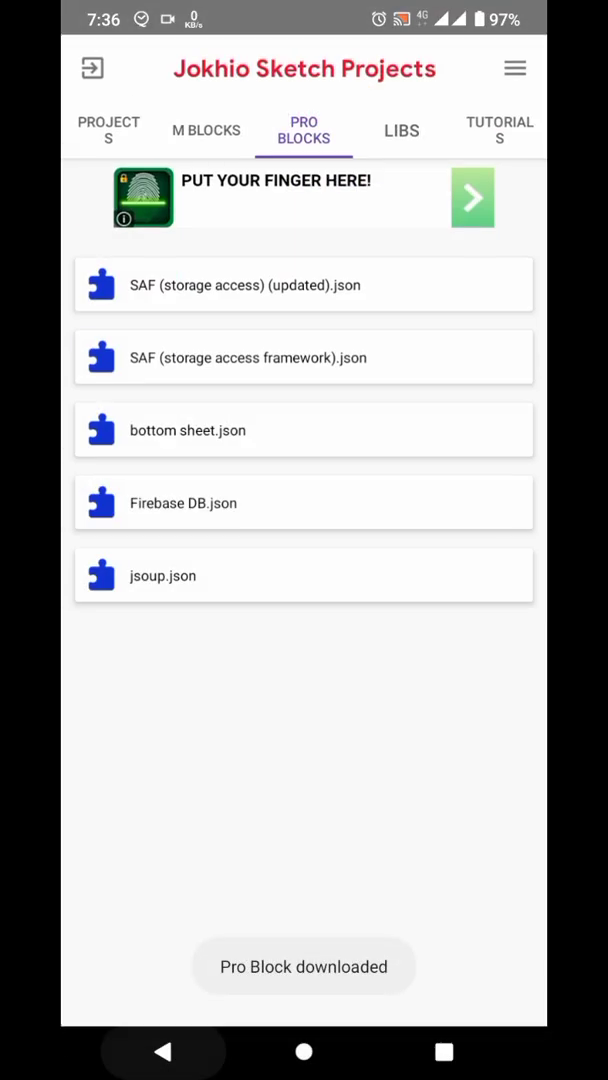
pyautogui.press('back')
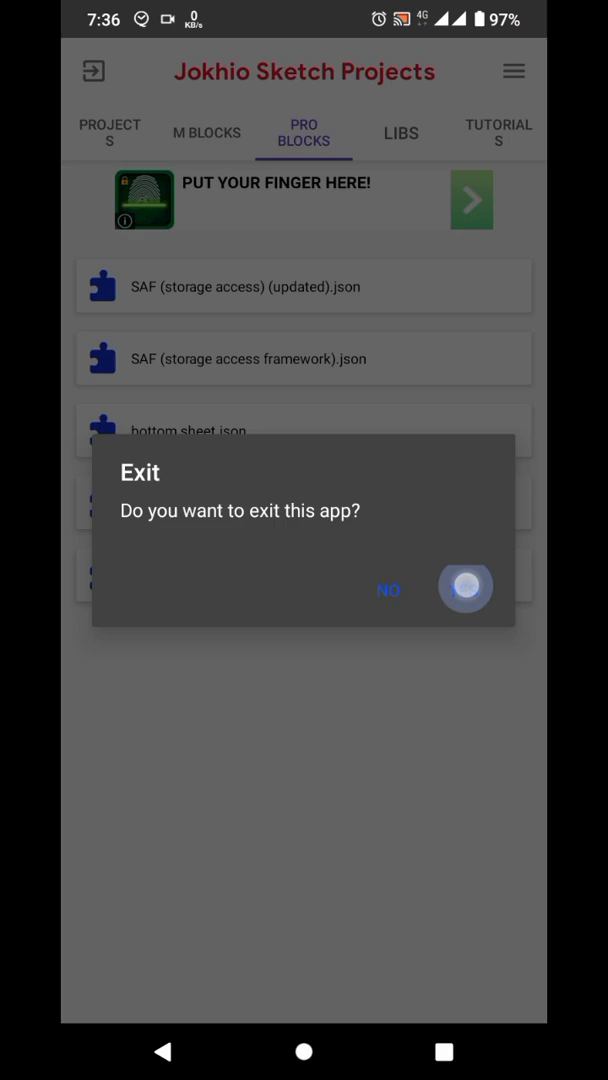
pyautogui.click(465, 588)
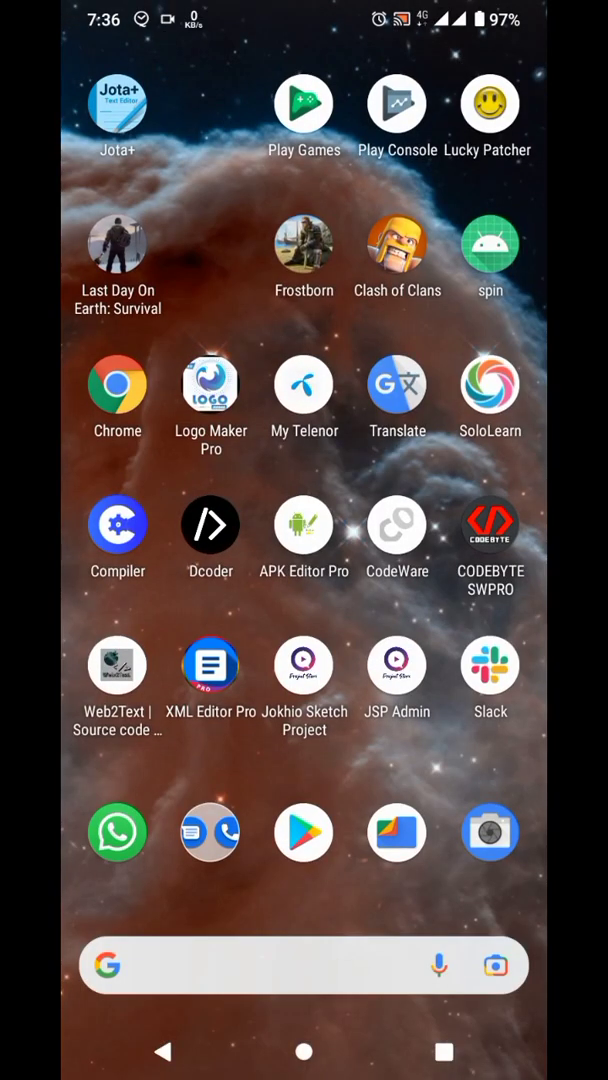
# Step: Go to Developer Tools > Block manager and open the SAF (STORAGE ACCESS FRAMEWORK) palette
pyautogui.hscroll(-3)
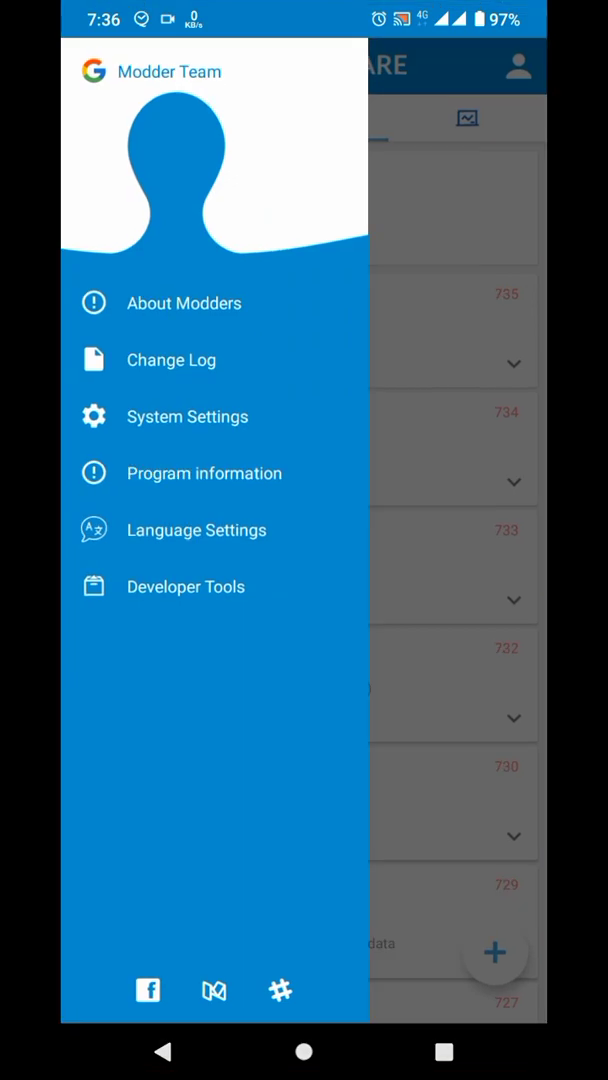
pyautogui.click(186, 586)
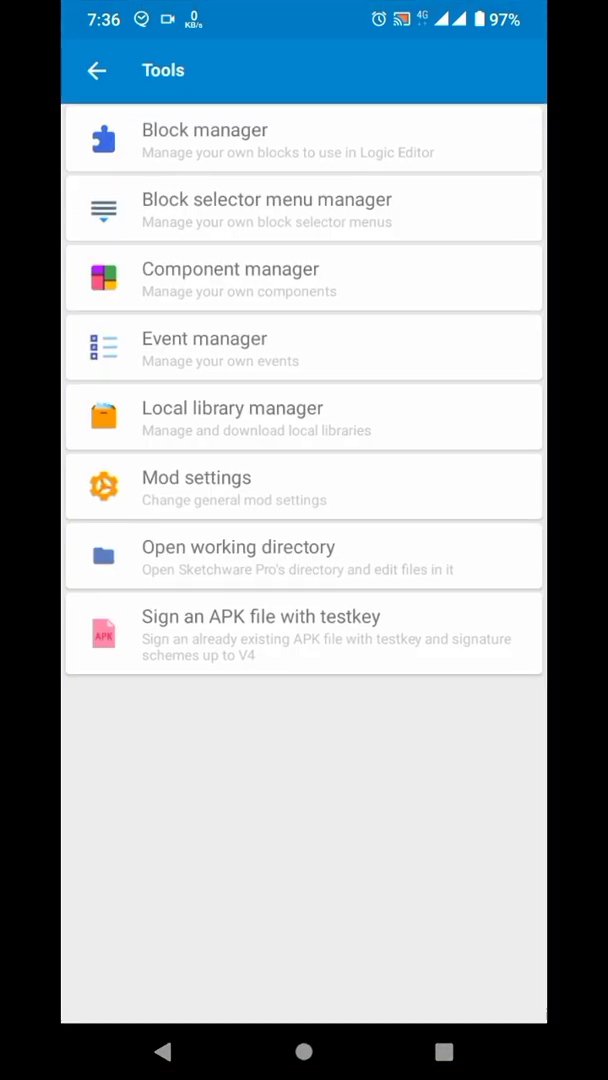
pyautogui.click(204, 138)
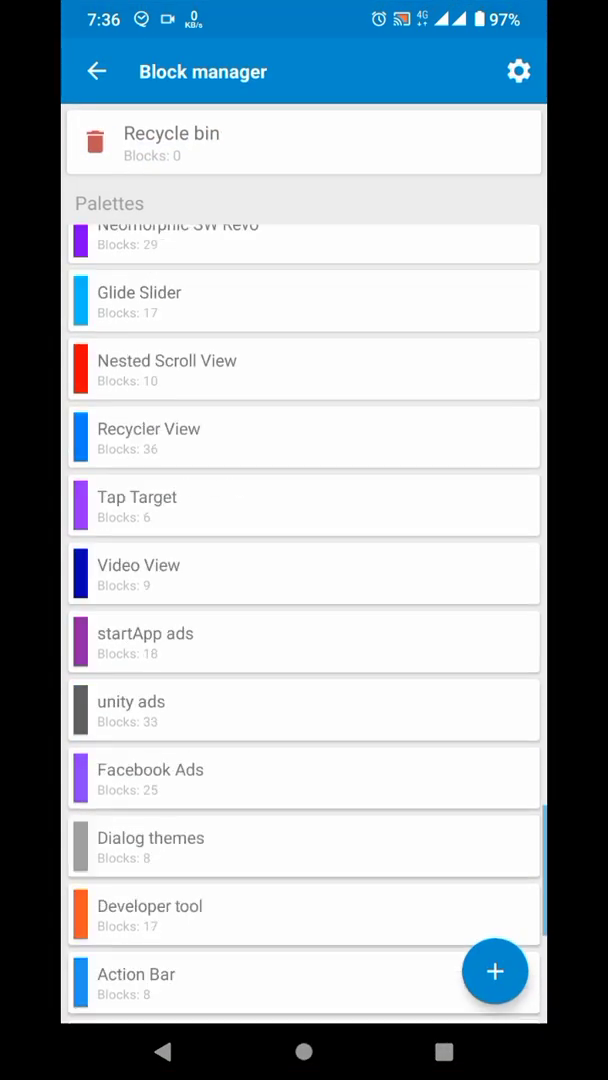
pyautogui.scroll(-3)
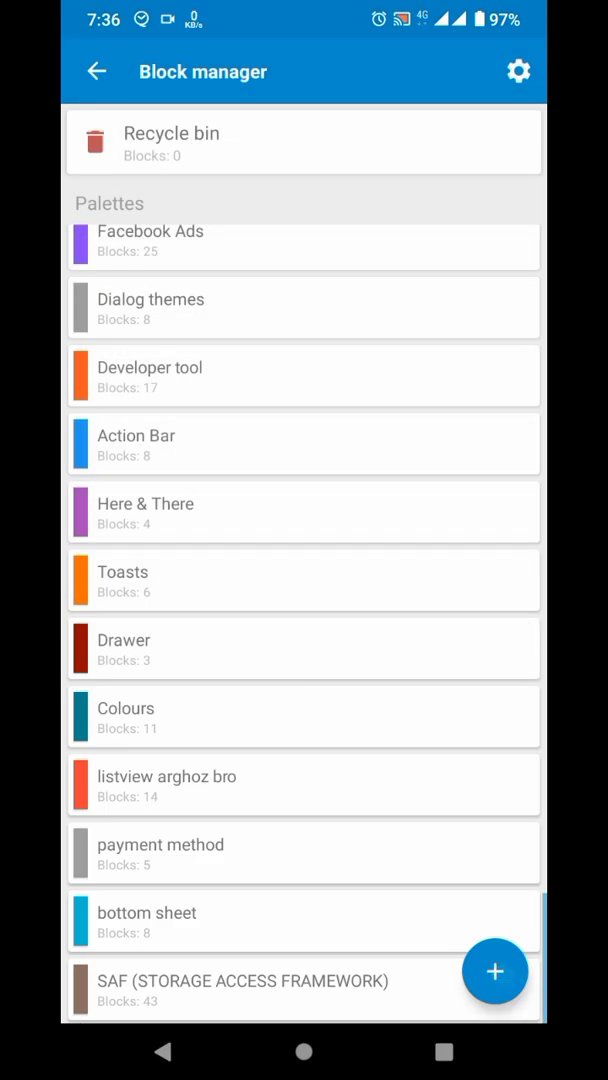
pyautogui.click(495, 971)
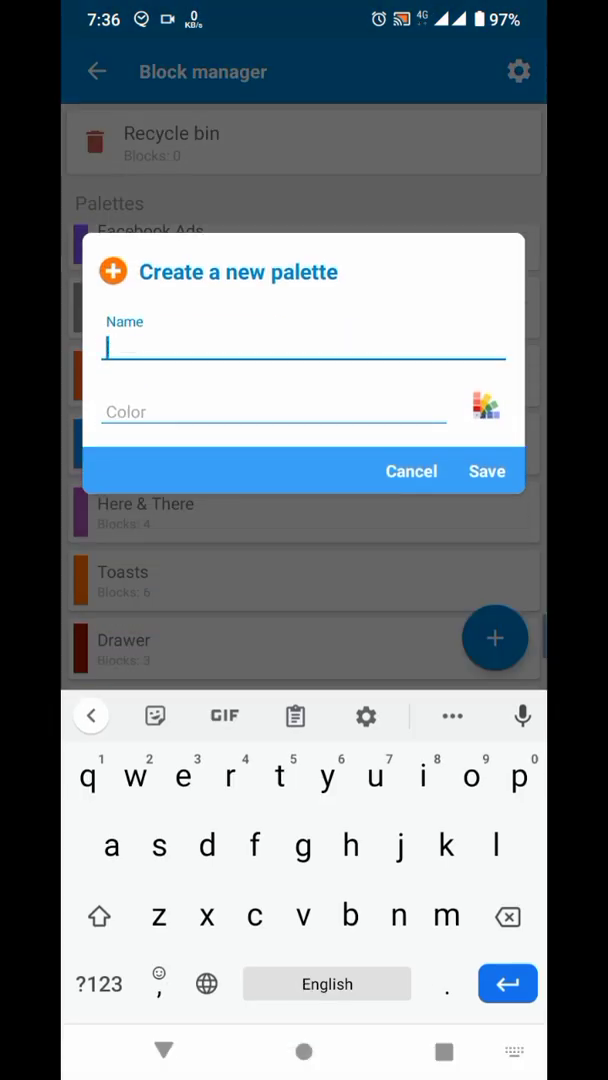
pyautogui.write('SAF')
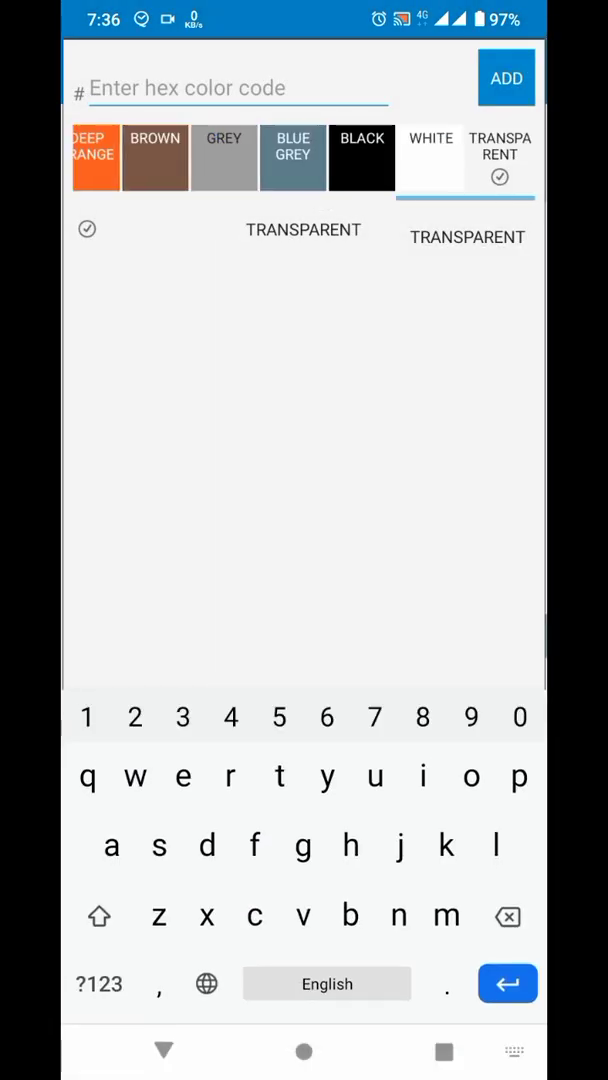
pyautogui.click(506, 78)
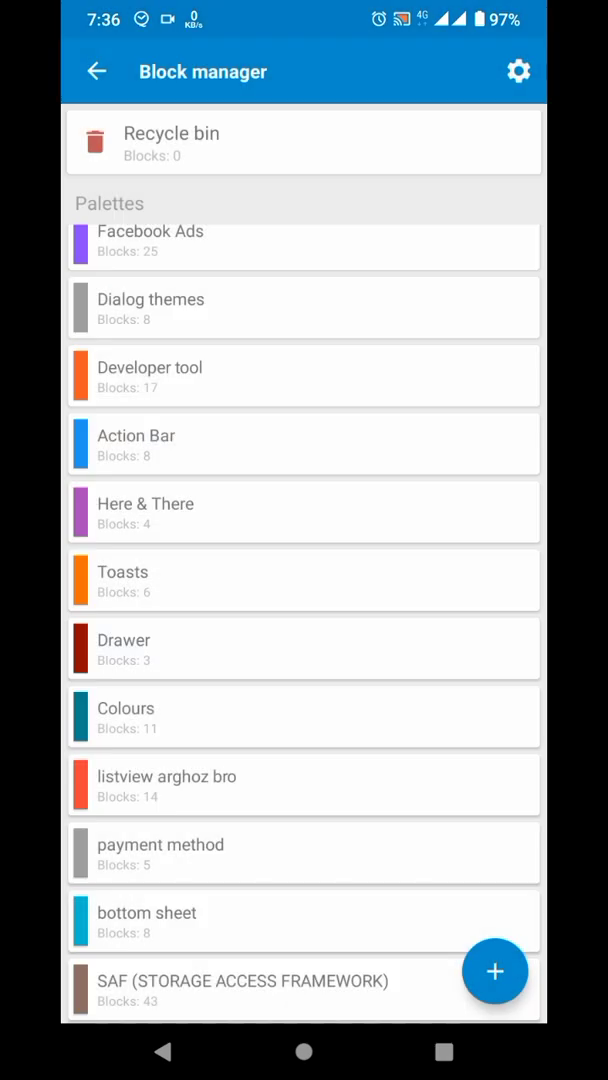
pyautogui.click(243, 980)
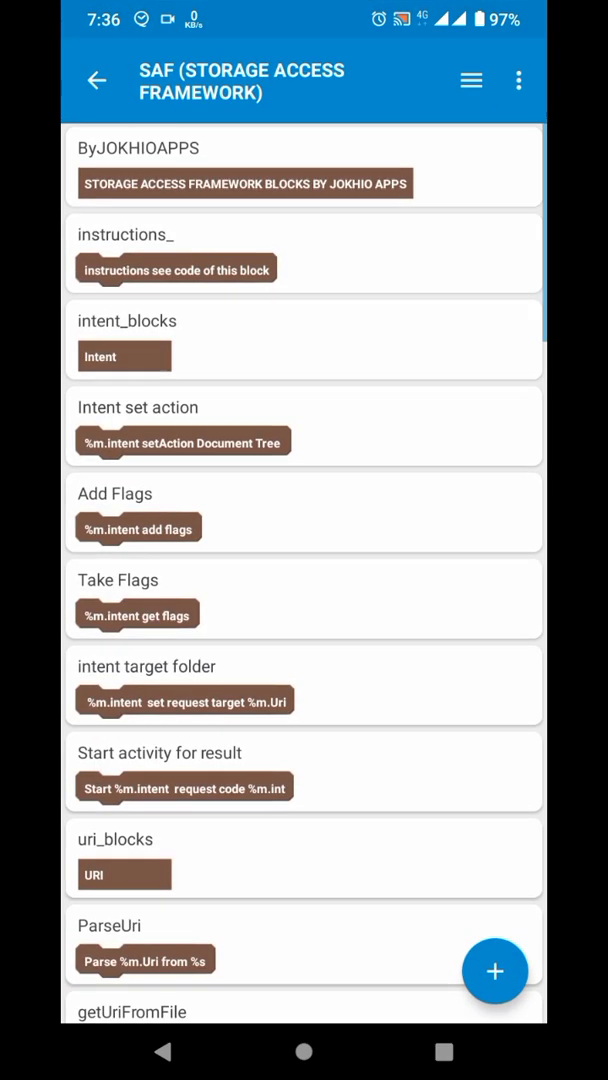
# Step: Import blocks from JOKHIOAPPS/tmp/PROBLOCK/SAF (storage access) (updated).json
pyautogui.click(518, 80)
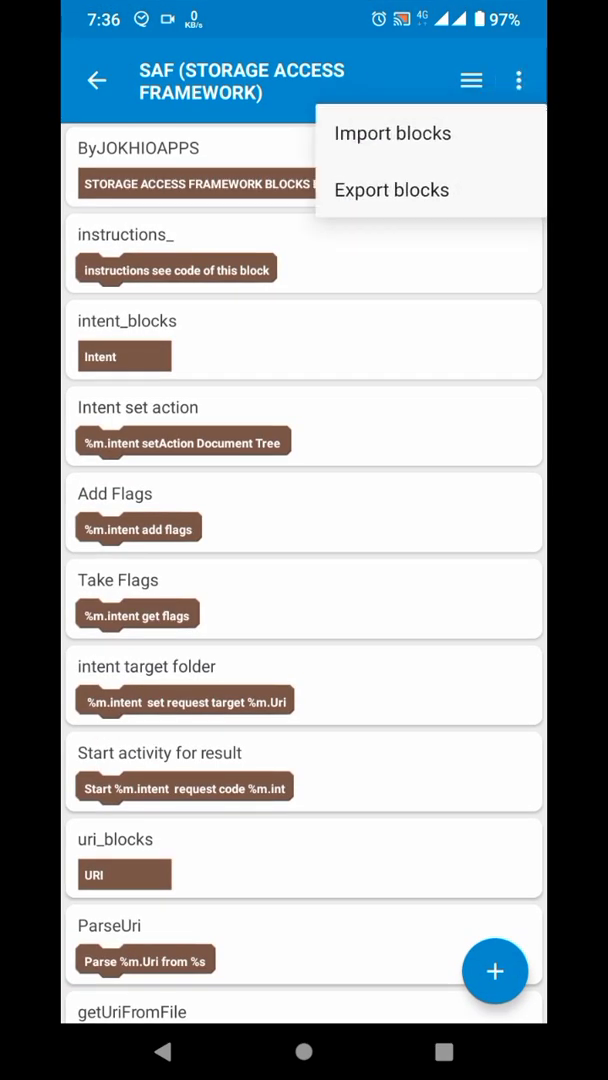
pyautogui.click(392, 133)
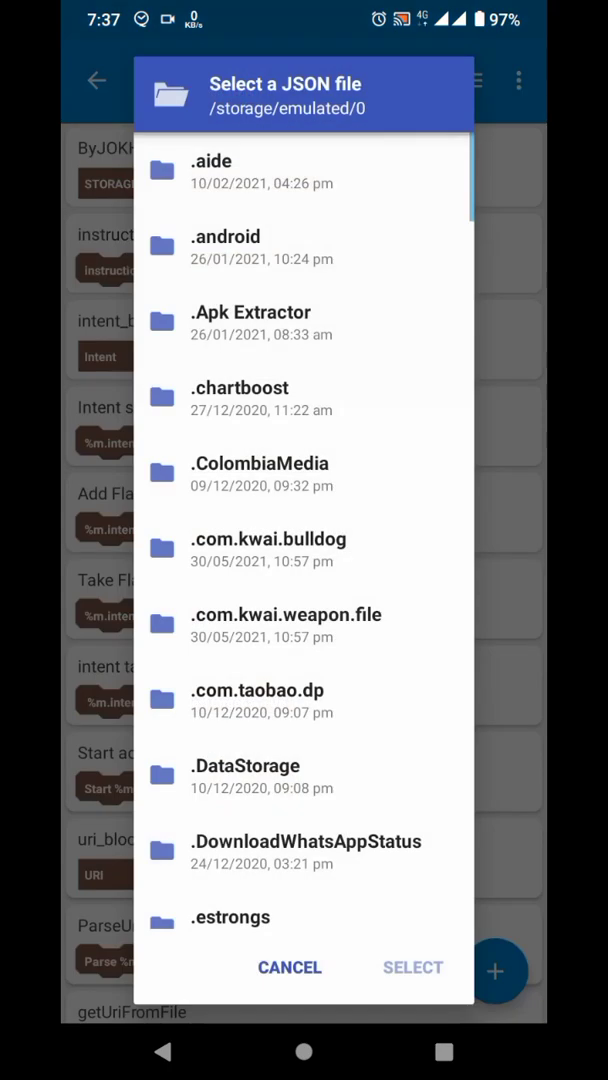
pyautogui.scroll(-3)
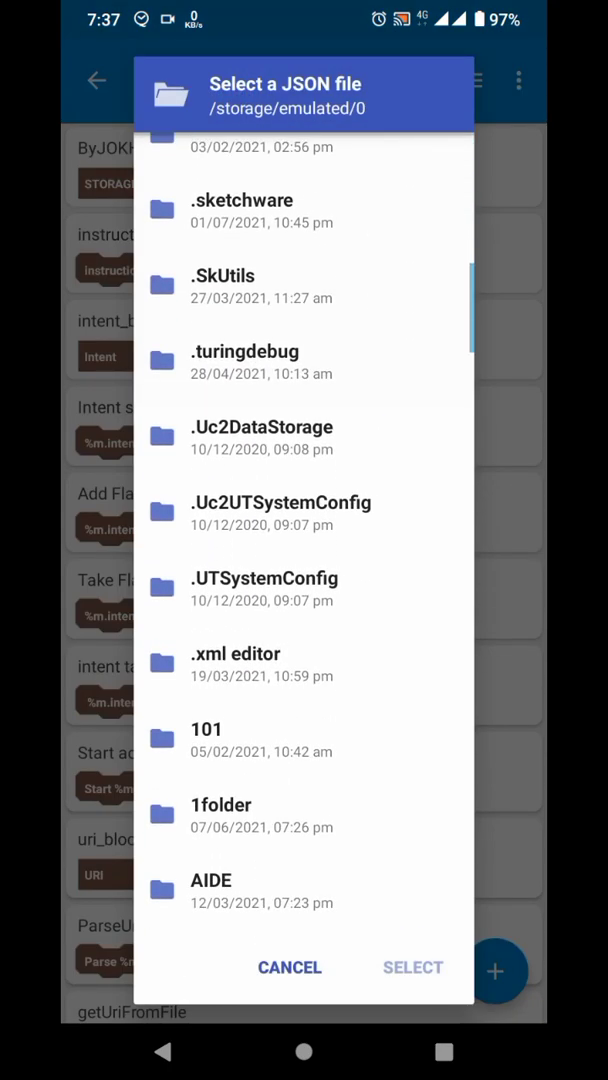
pyautogui.scroll(-3)
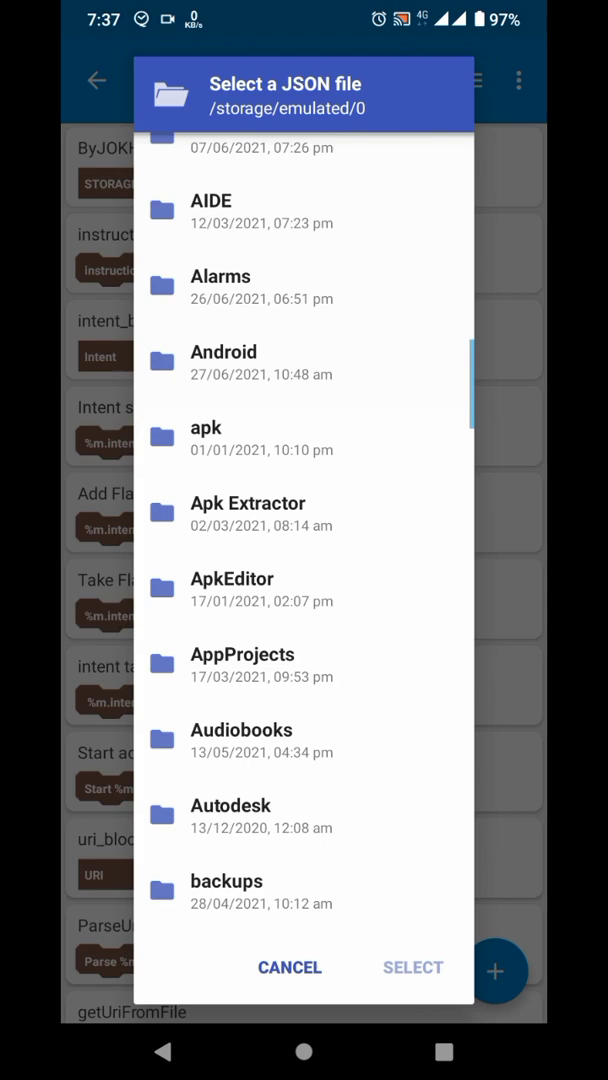
pyautogui.scroll(-3)
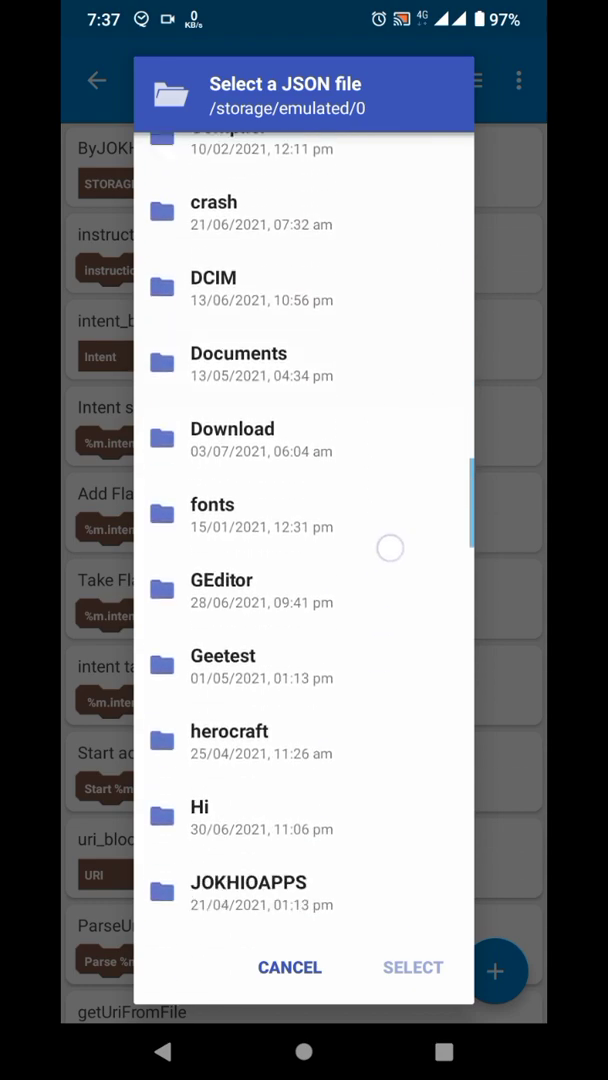
pyautogui.scroll(-3)
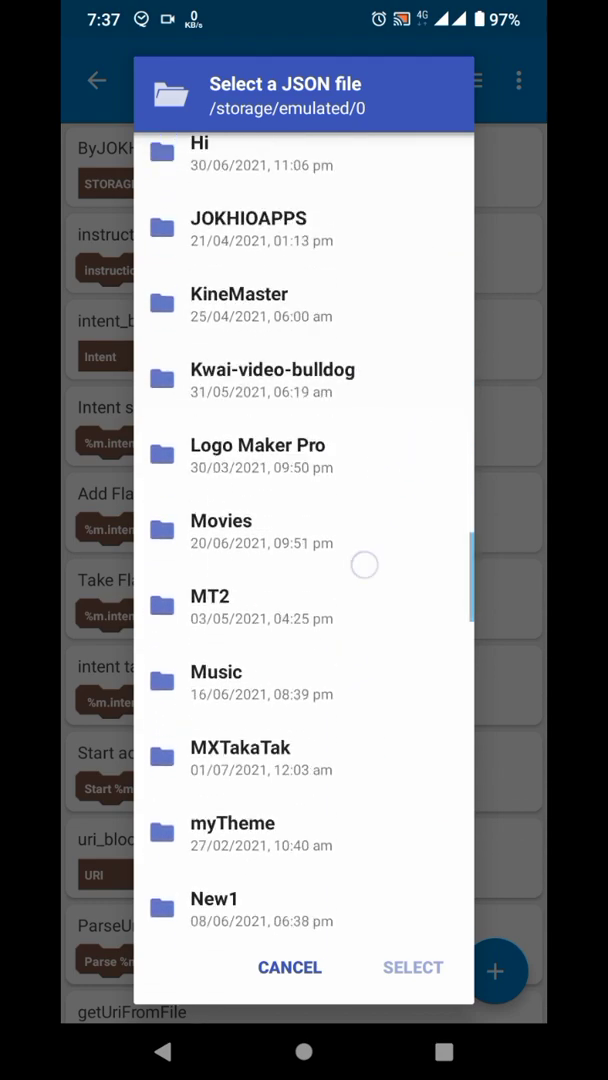
pyautogui.scroll(-3)
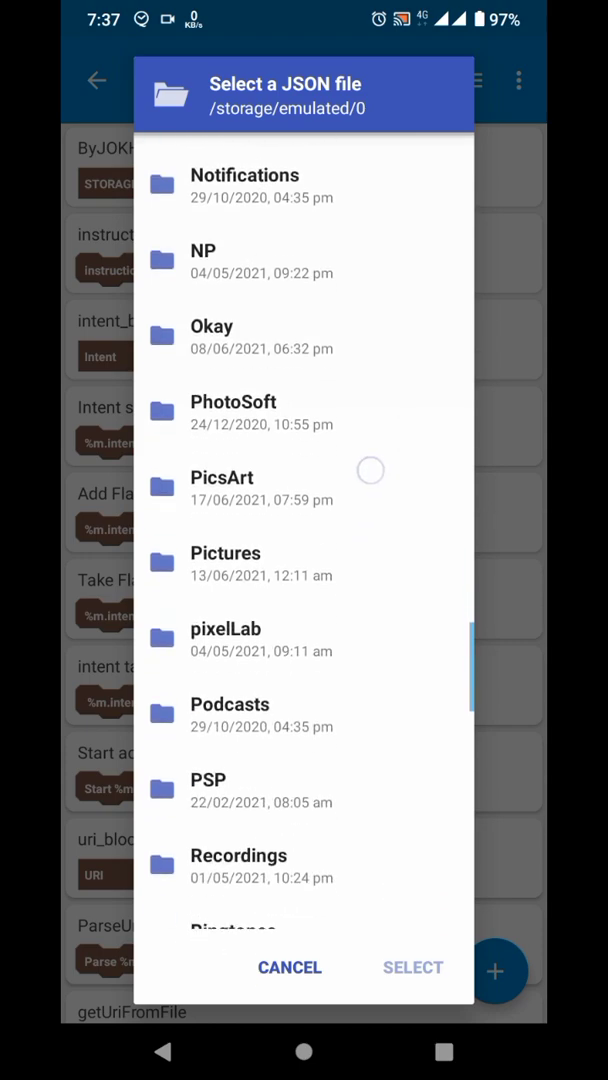
pyautogui.scroll(-3)
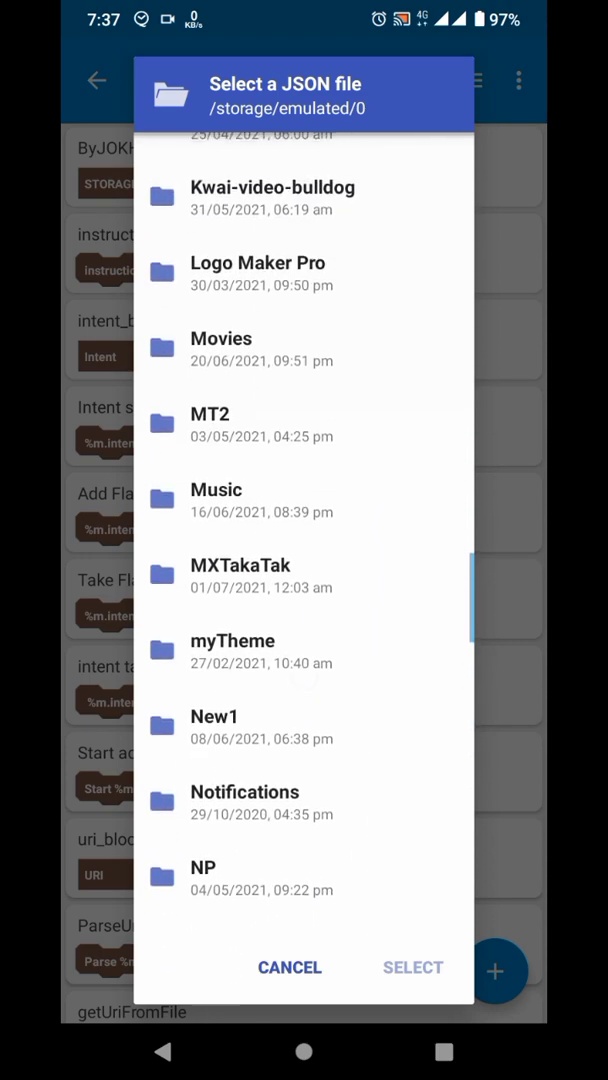
pyautogui.scroll(-3)
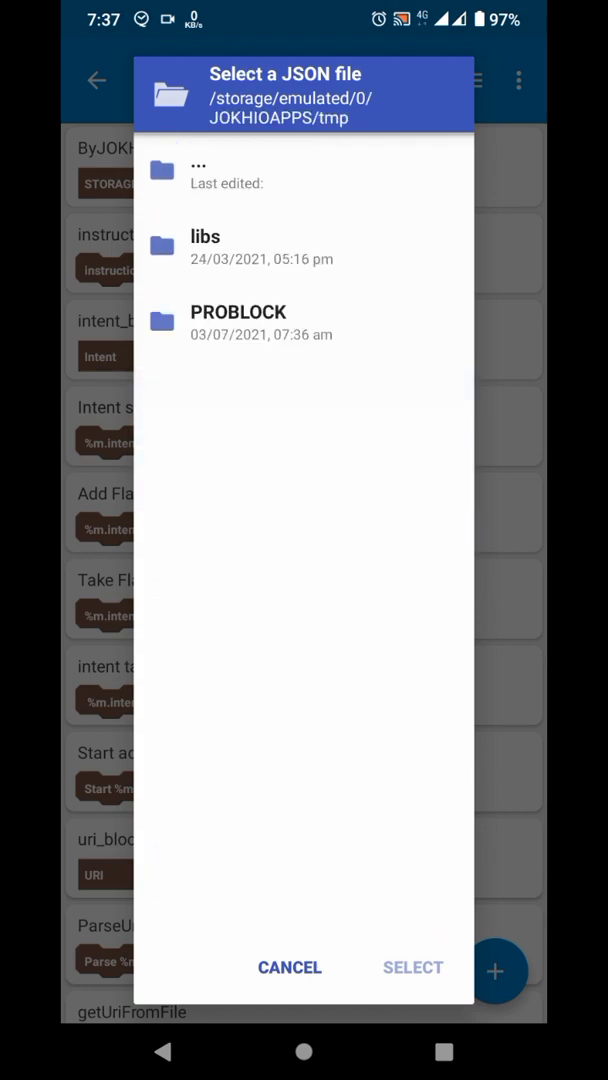
pyautogui.click(238, 311)
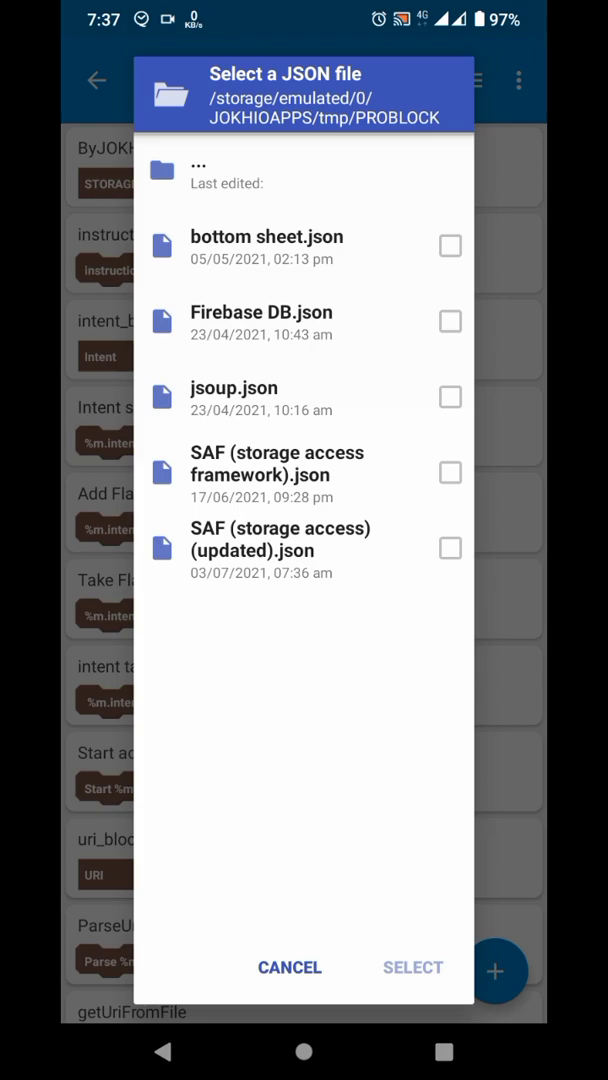
pyautogui.click(450, 548)
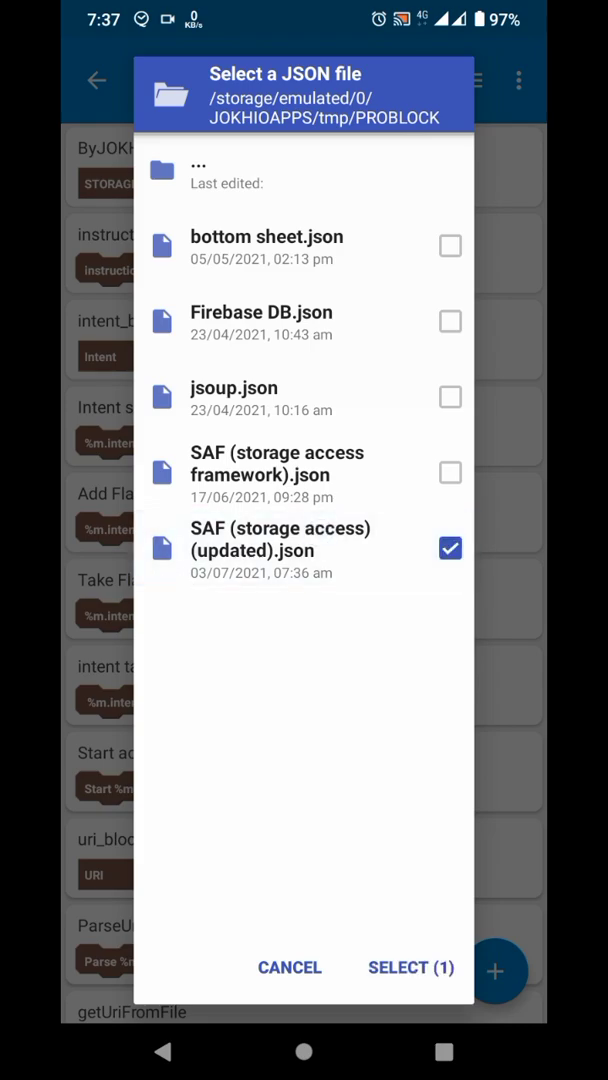
pyautogui.click(410, 968)
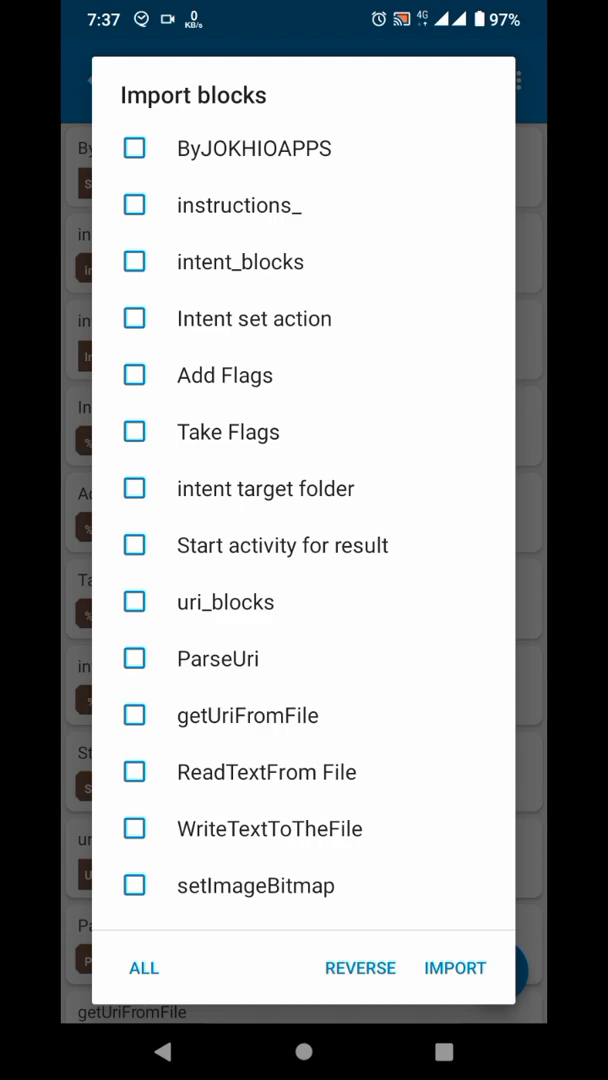
# Step: Permanently delete the duplicate blocks after 'Document File exists' in the SAF palette
pyautogui.click(143, 968)
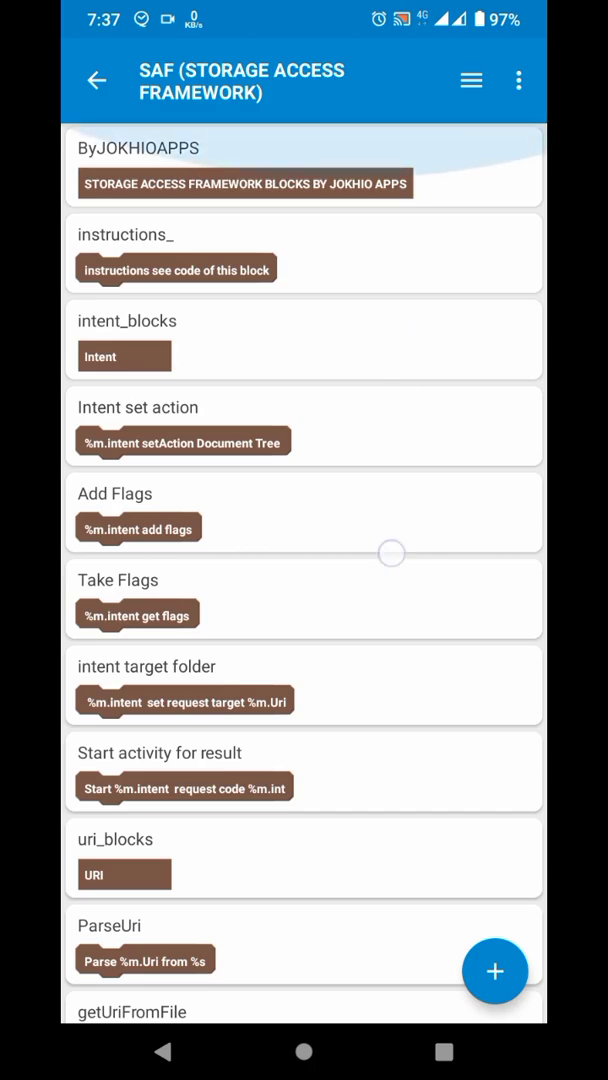
pyautogui.scroll(-3)
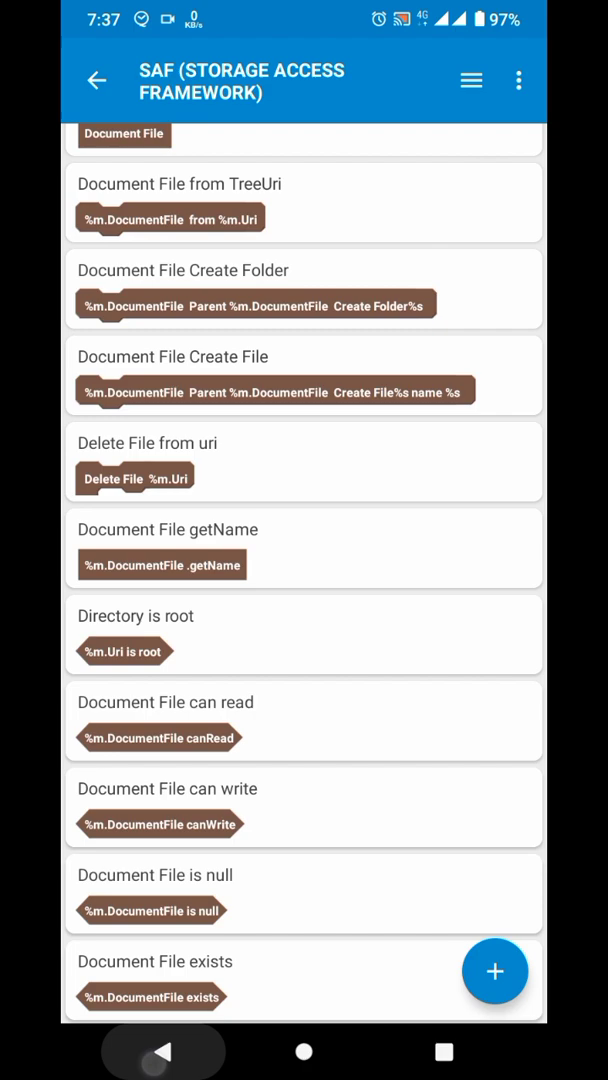
pyautogui.click(96, 80)
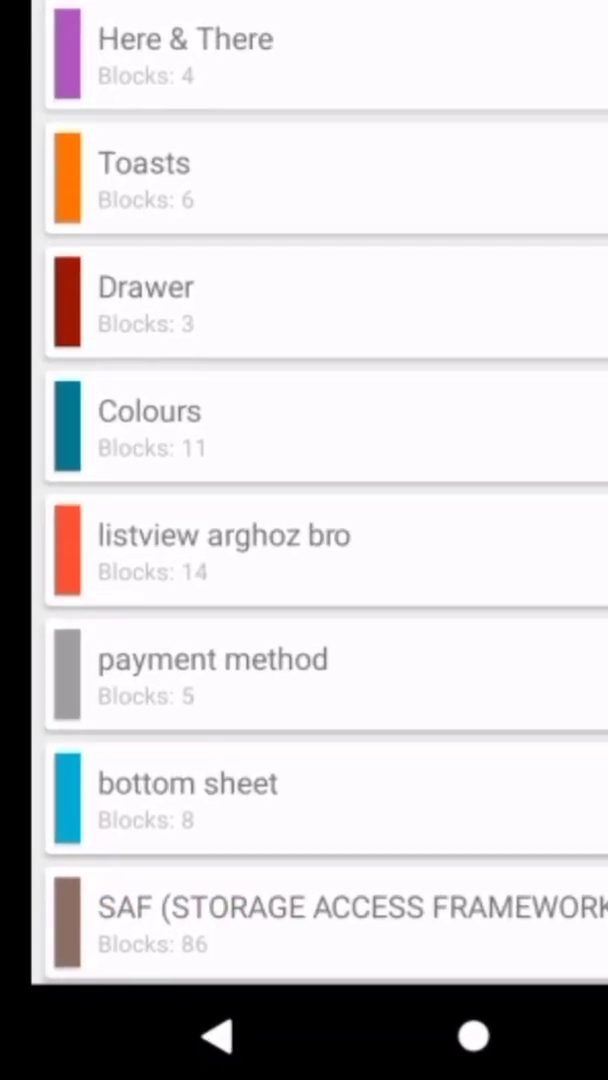
pyautogui.scroll(-3)
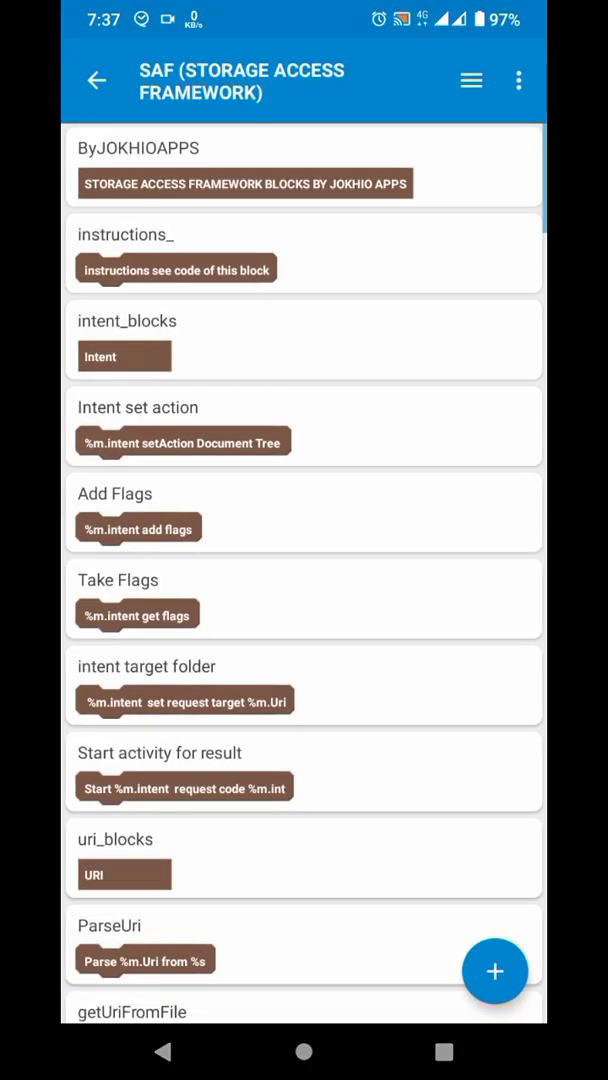
pyautogui.scroll(-3)
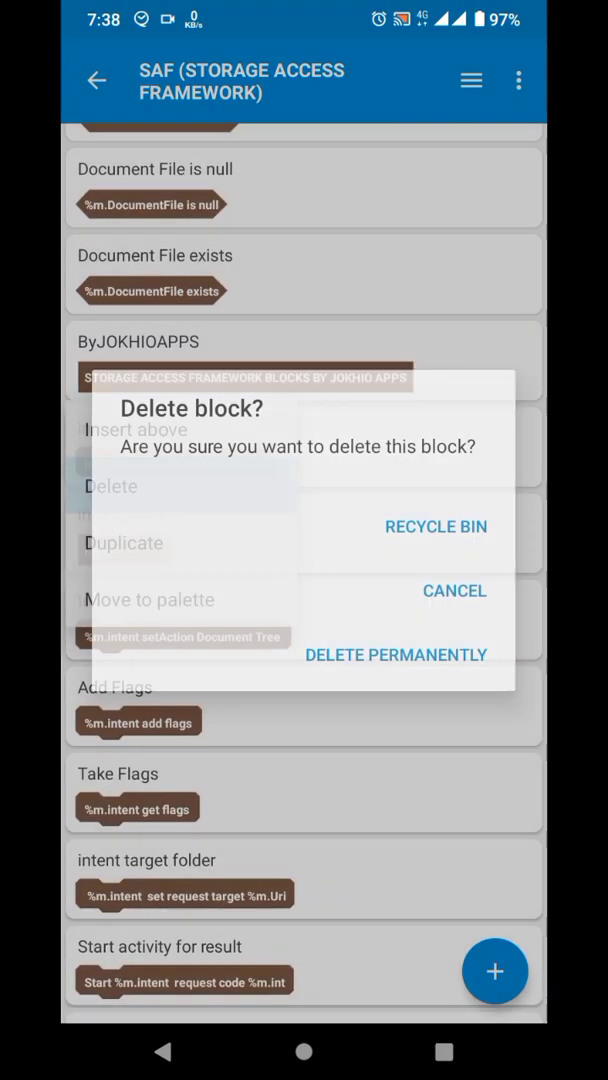
pyautogui.click(454, 590)
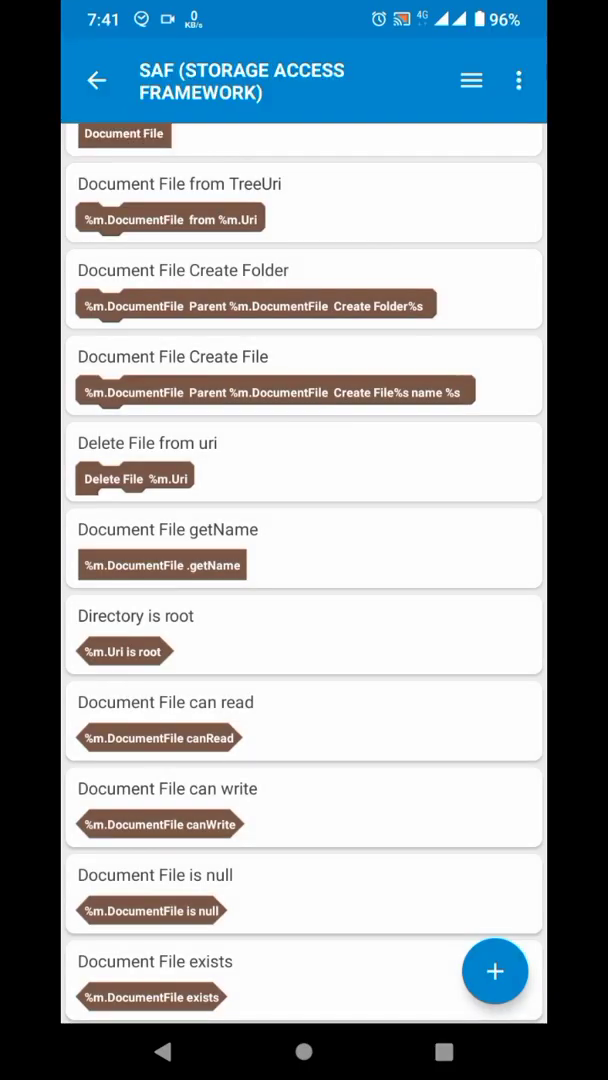
# Step: Back out of Block manager and Tools to the My Projects list
pyautogui.click(96, 80)
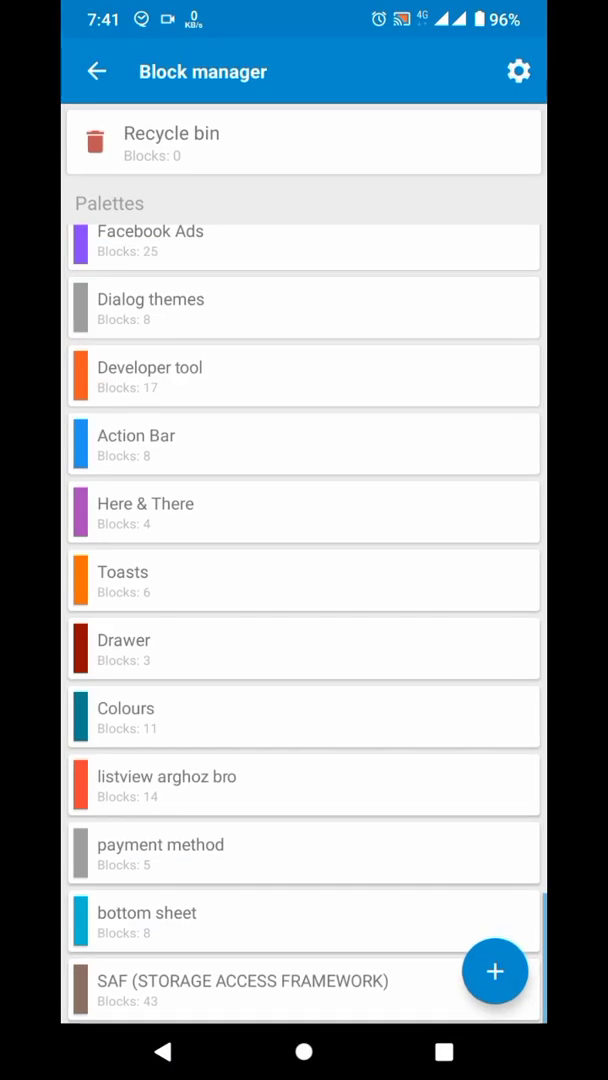
pyautogui.click(98, 71)
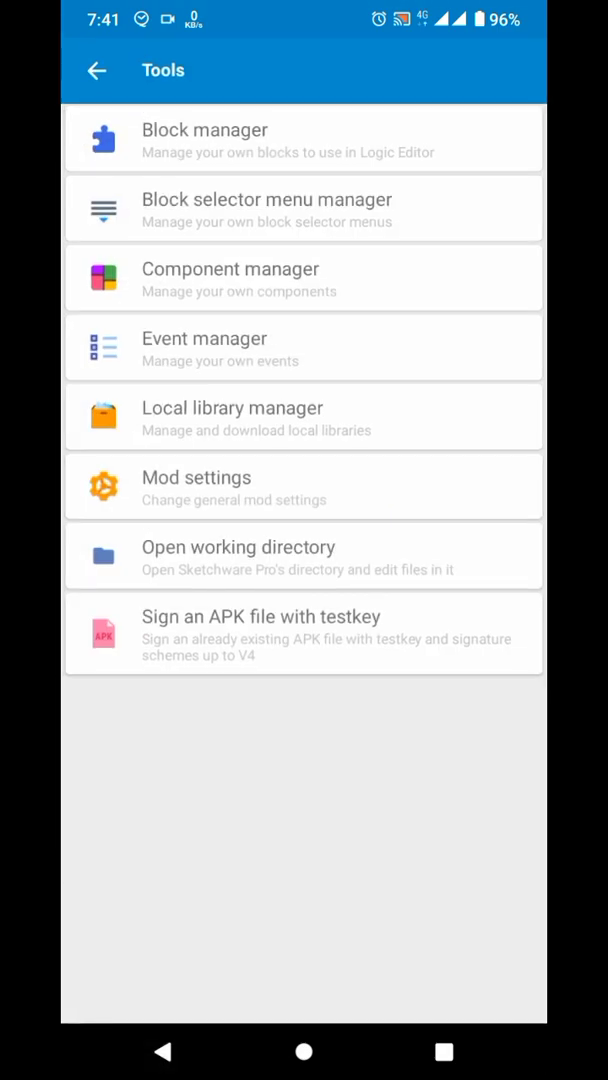
pyautogui.click(97, 70)
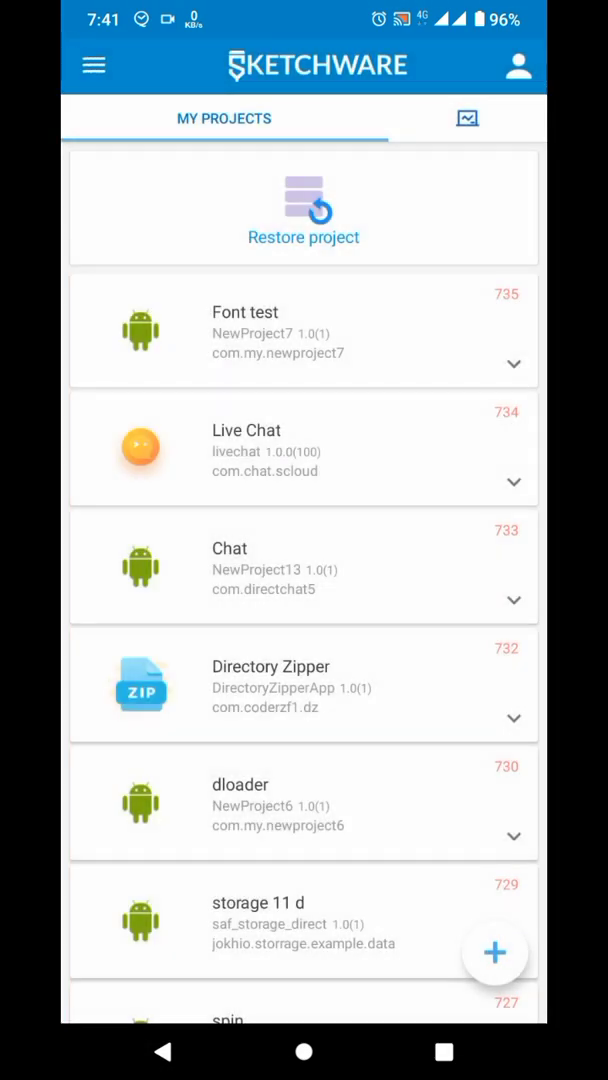
pyautogui.scroll(-3)
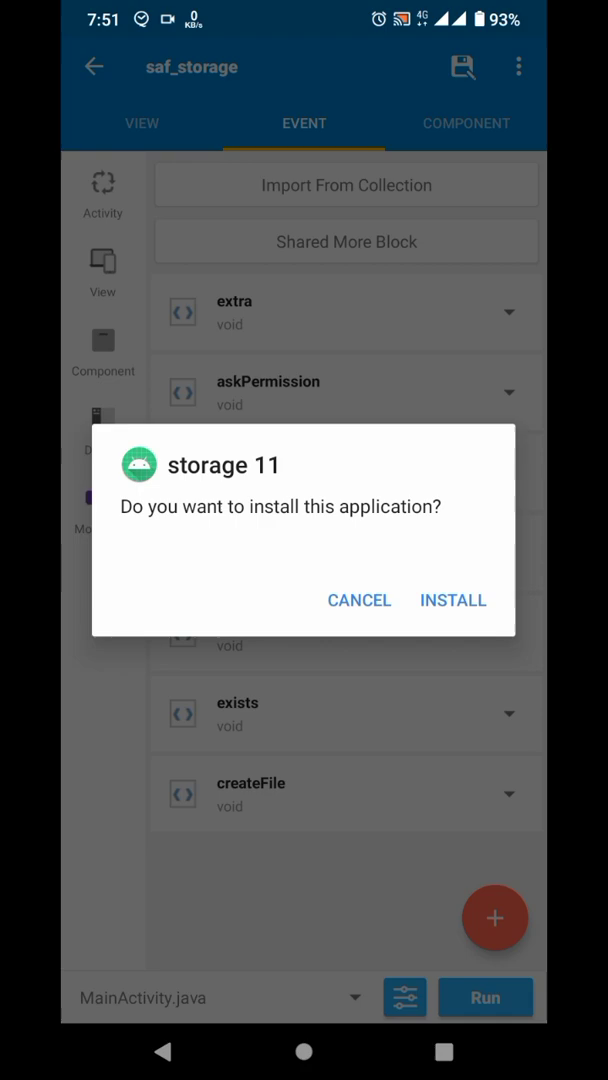
# Step: Install storage 11 and grant it access to the Android folder
pyautogui.click(452, 600)
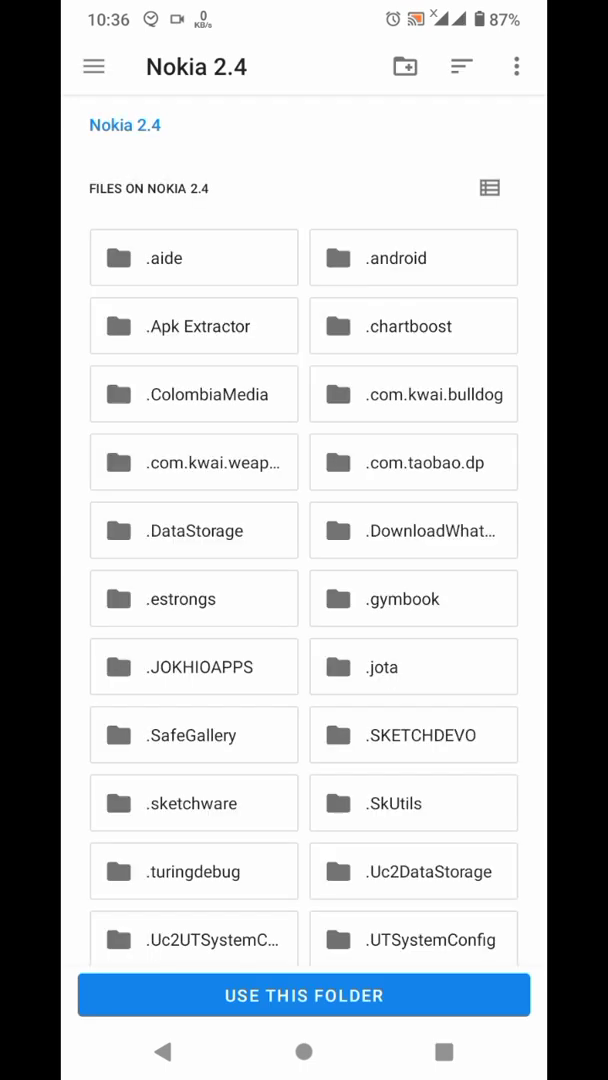
pyautogui.scroll(-3)
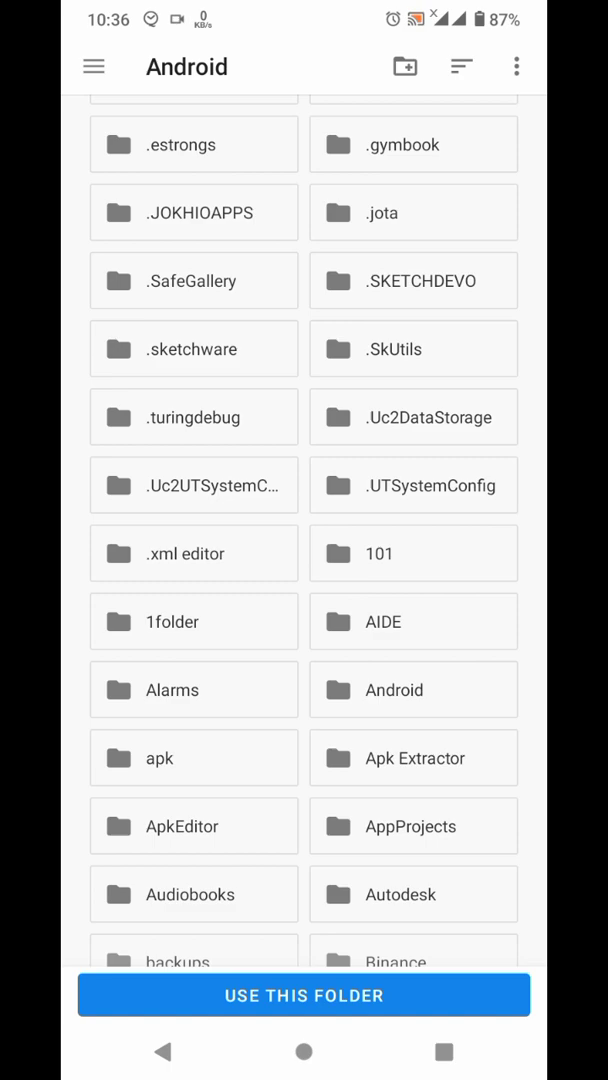
pyautogui.click(304, 994)
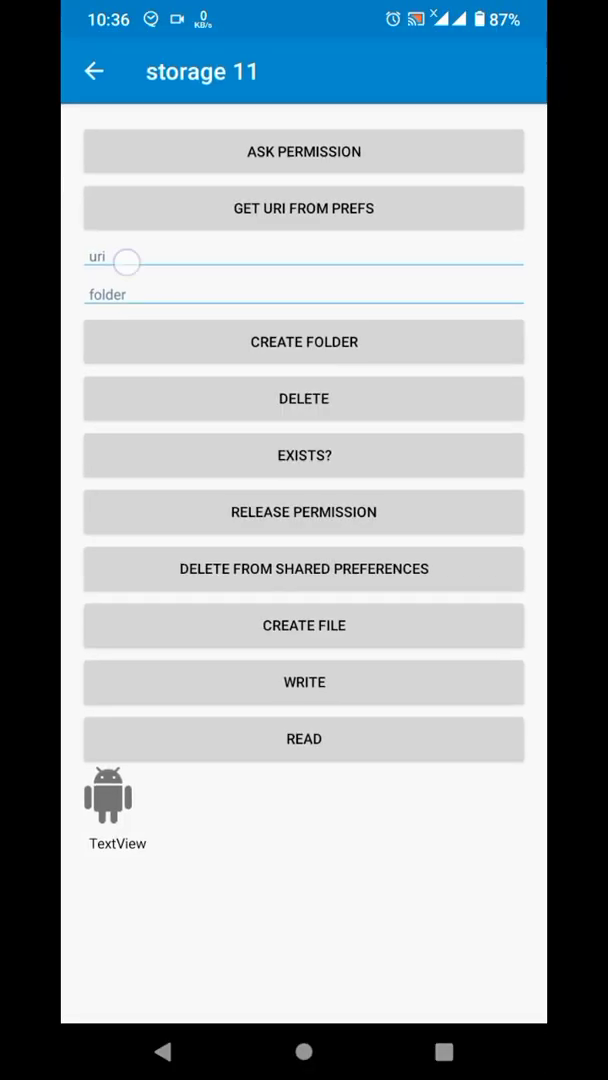
# Step: Load the saved folder URI, create test.txt, and copy its document URI
pyautogui.click(304, 208)
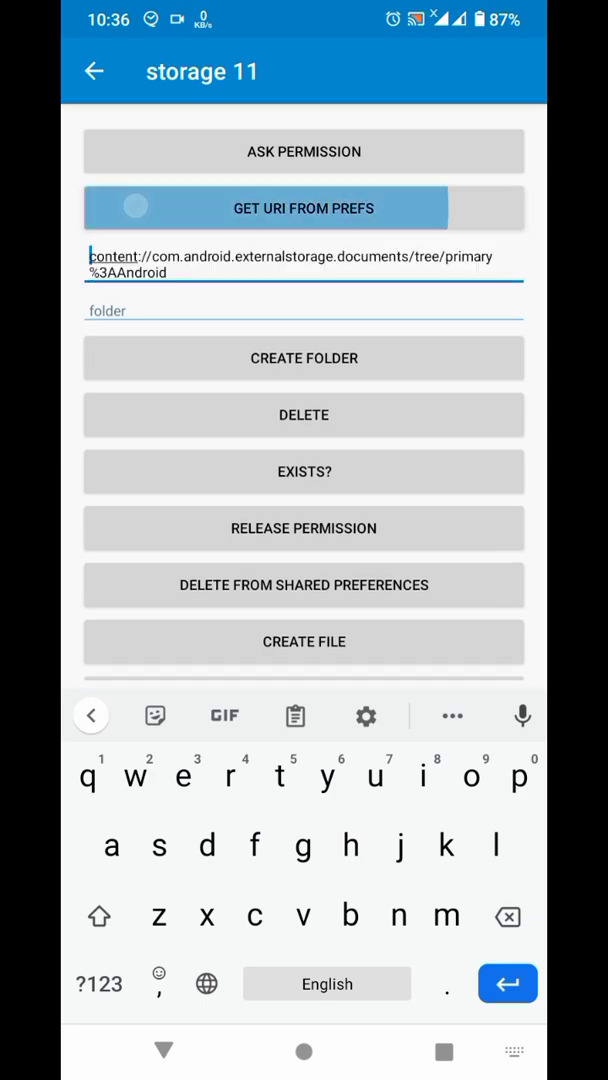
pyautogui.write('test.txt')
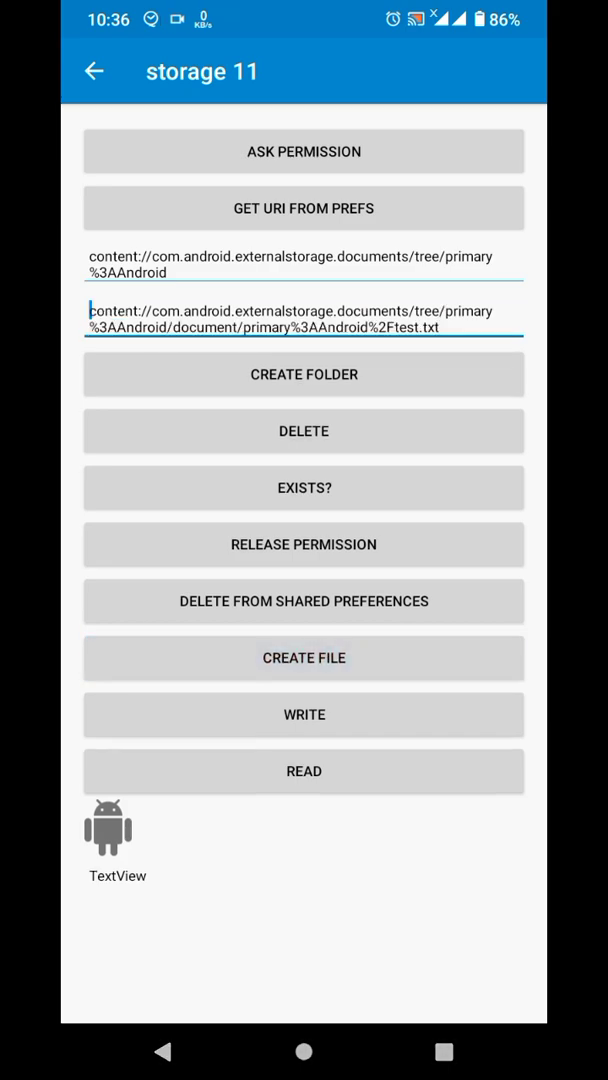
pyautogui.doubleClick(303, 319)
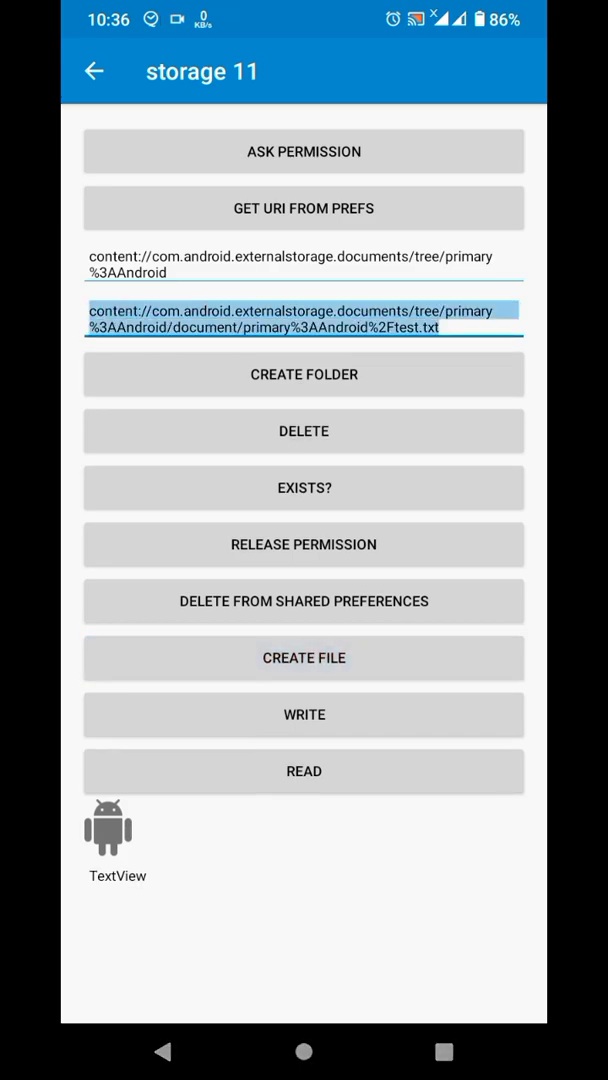
pyautogui.click(303, 320)
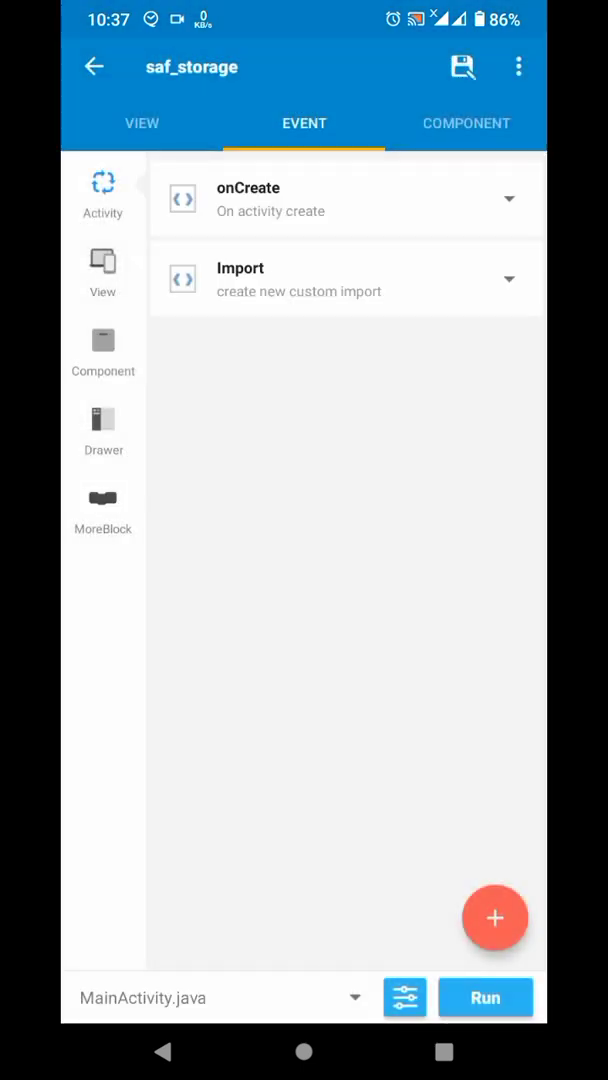
# Step: Open the askPermission custom block for editing
pyautogui.click(102, 498)
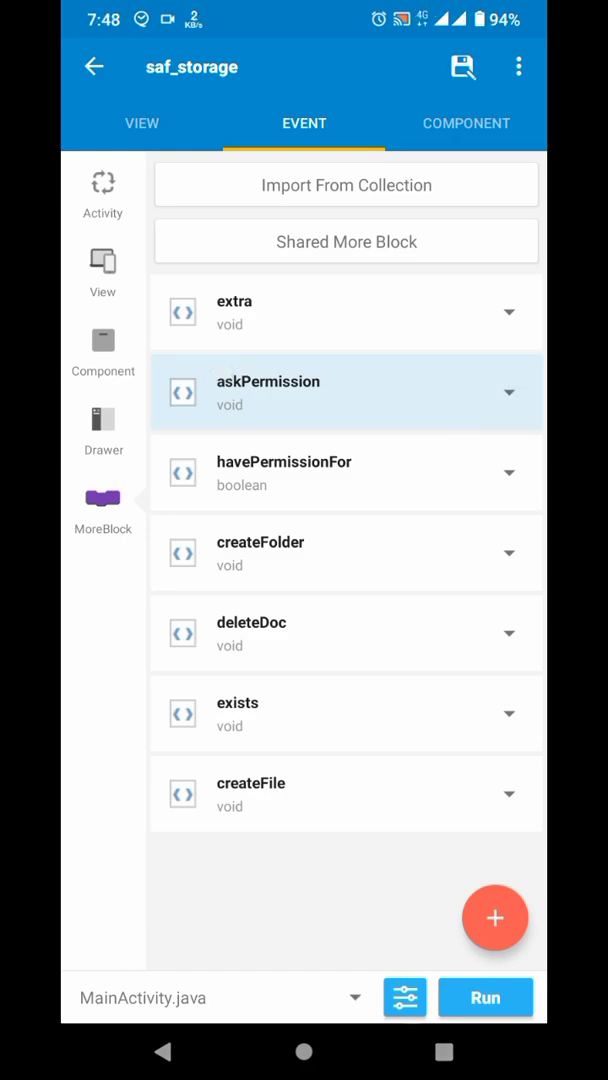
pyautogui.click(345, 391)
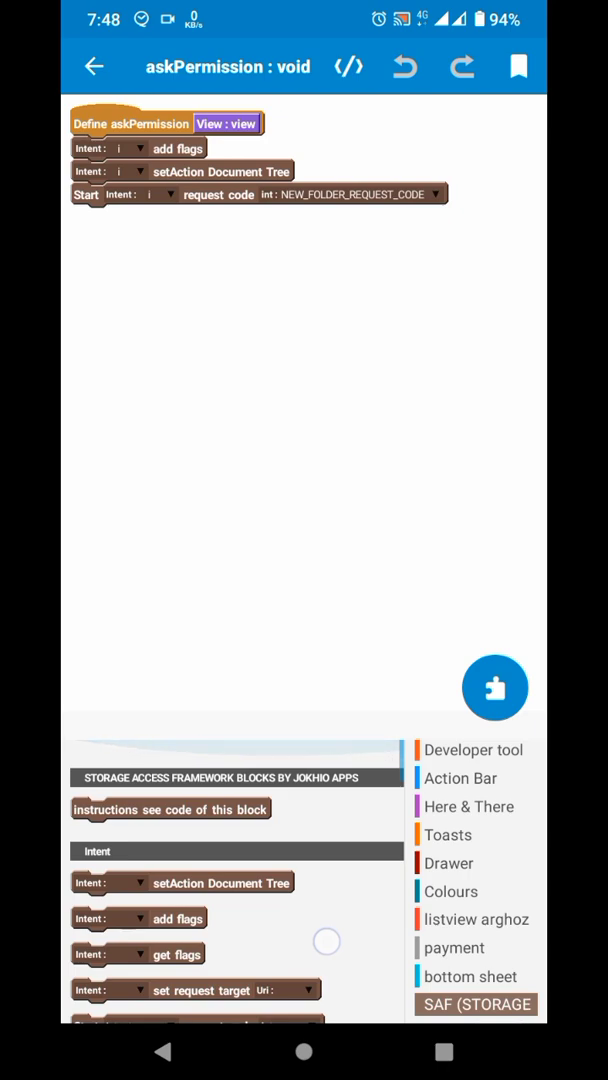
pyautogui.scroll(-3)
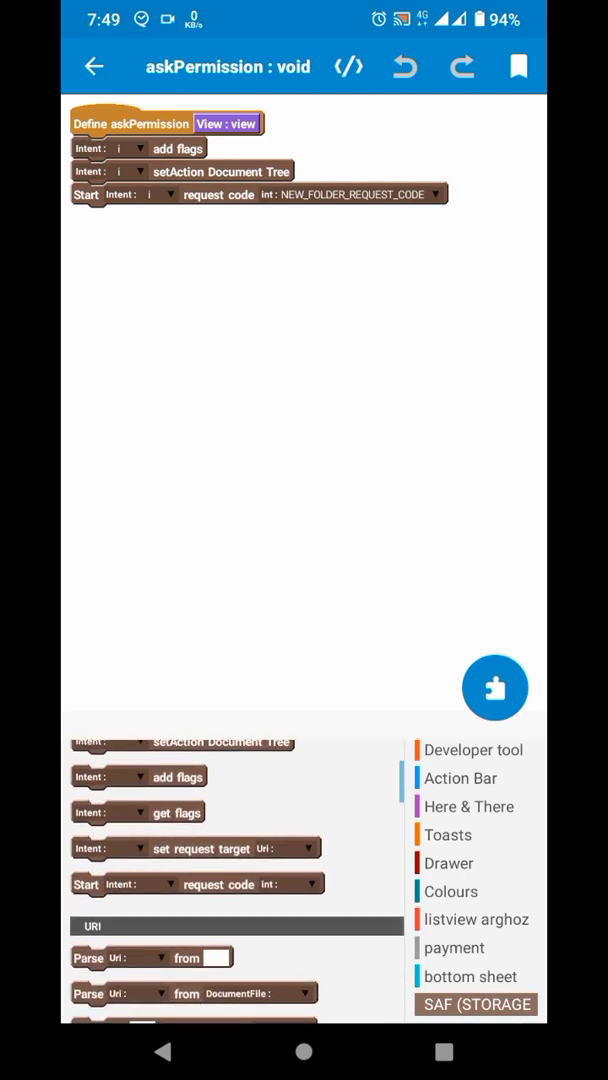
pyautogui.scroll(-3)
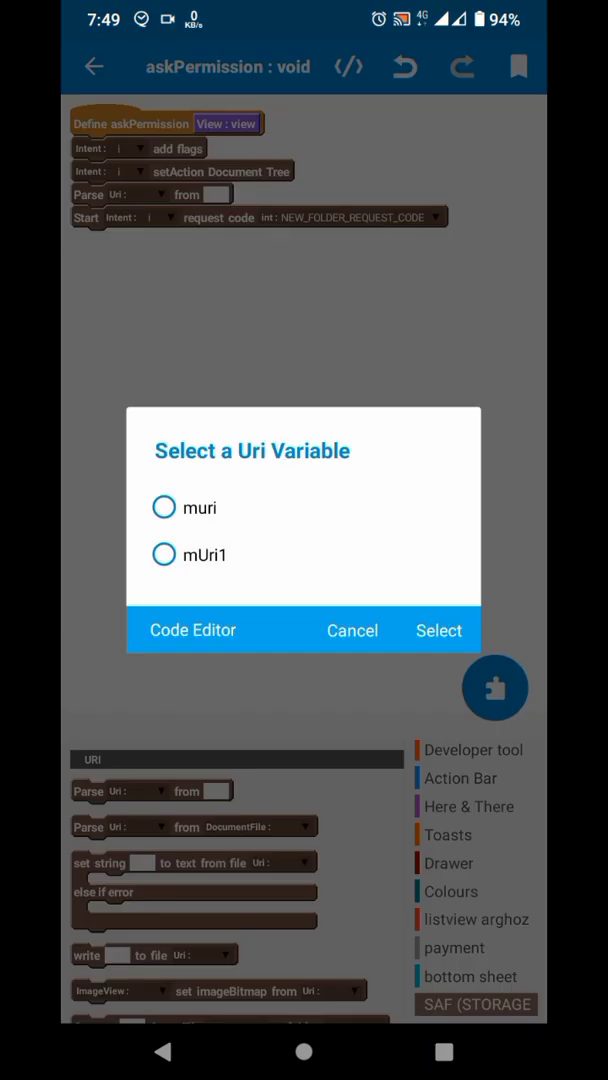
# Step: Parse muri from content://com.android.externalstorage.documents/tree/primary%3AAndroid
pyautogui.click(163, 507)
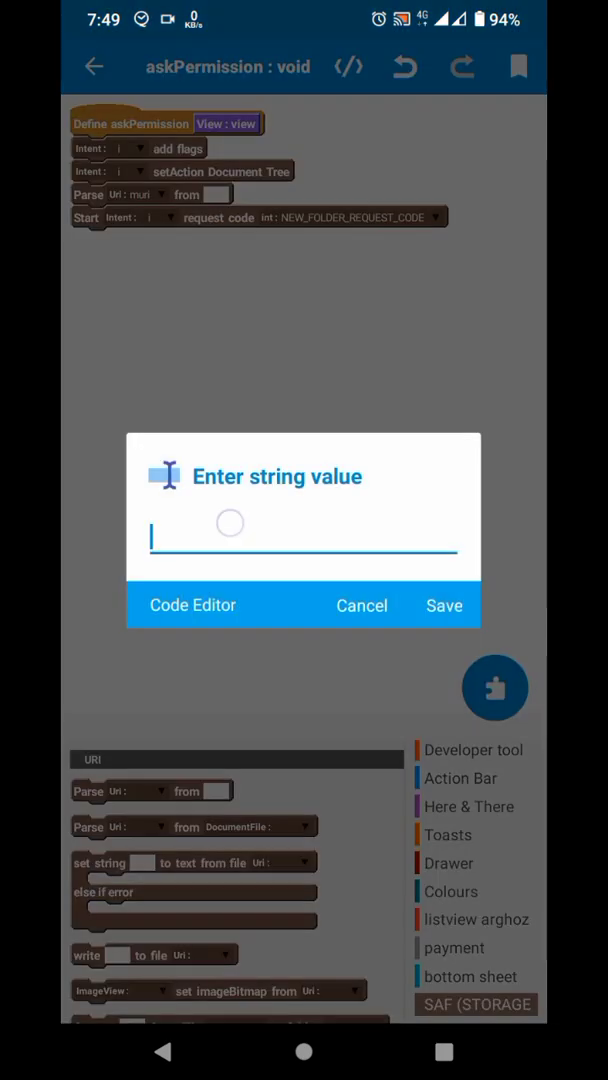
pyautogui.write('content://com.android.externalstorage.documents/tree/primary%3AAndroid')
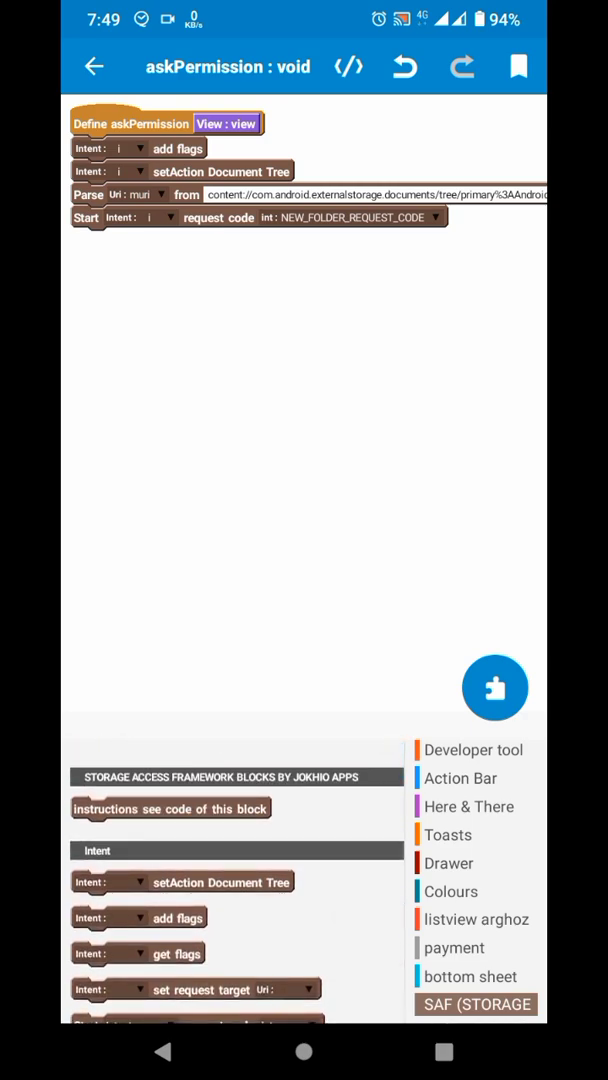
pyautogui.scroll(-3)
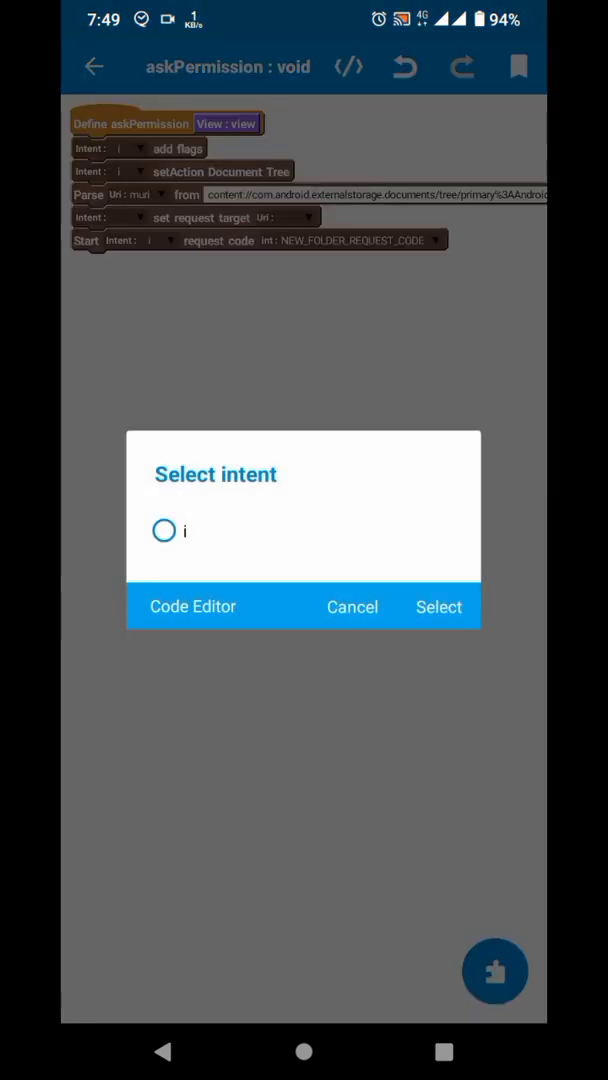
# Step: Set intent i's request target to muri and end the parsed URI with 'data'
pyautogui.click(352, 607)
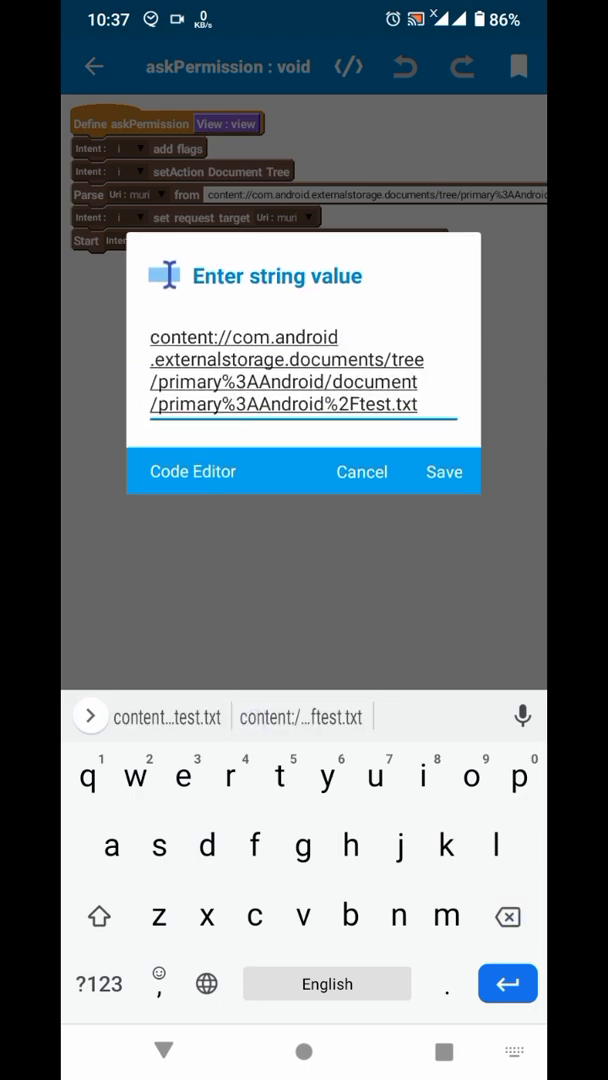
pyautogui.click(418, 430)
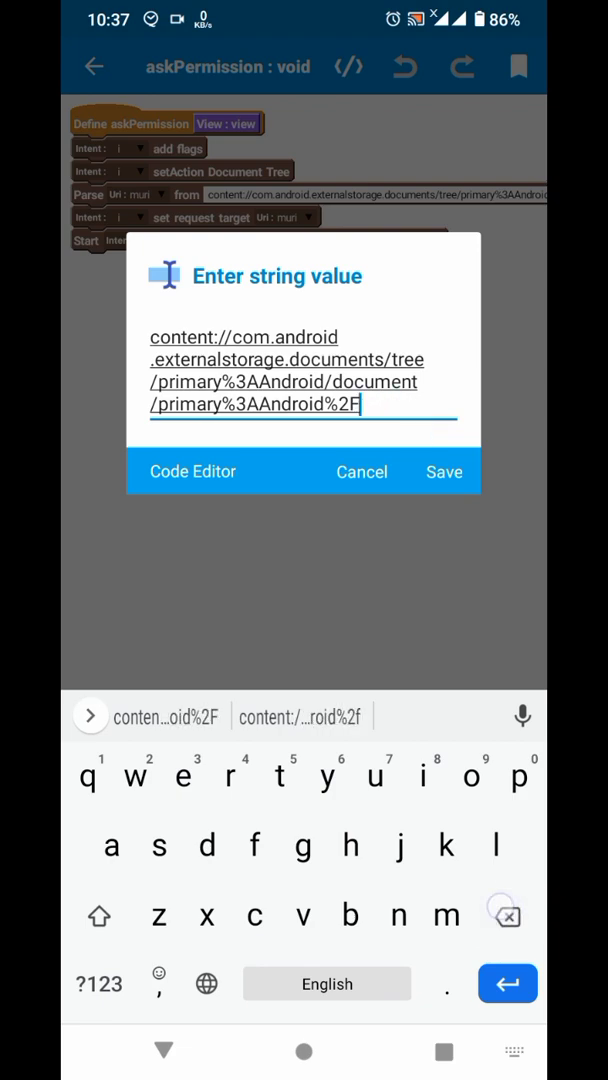
pyautogui.write('da')
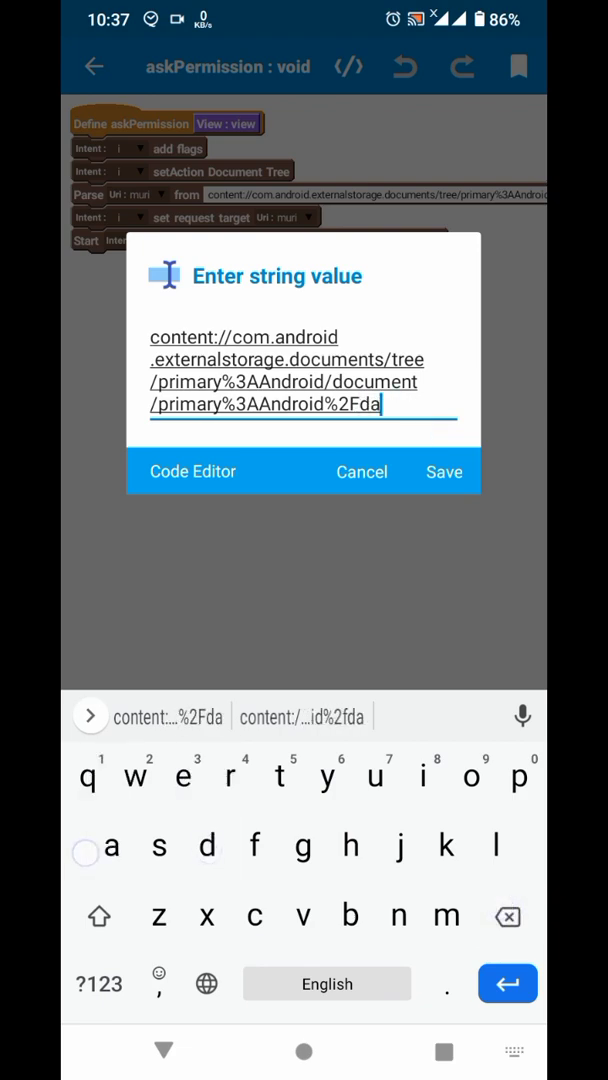
pyautogui.write('ta')
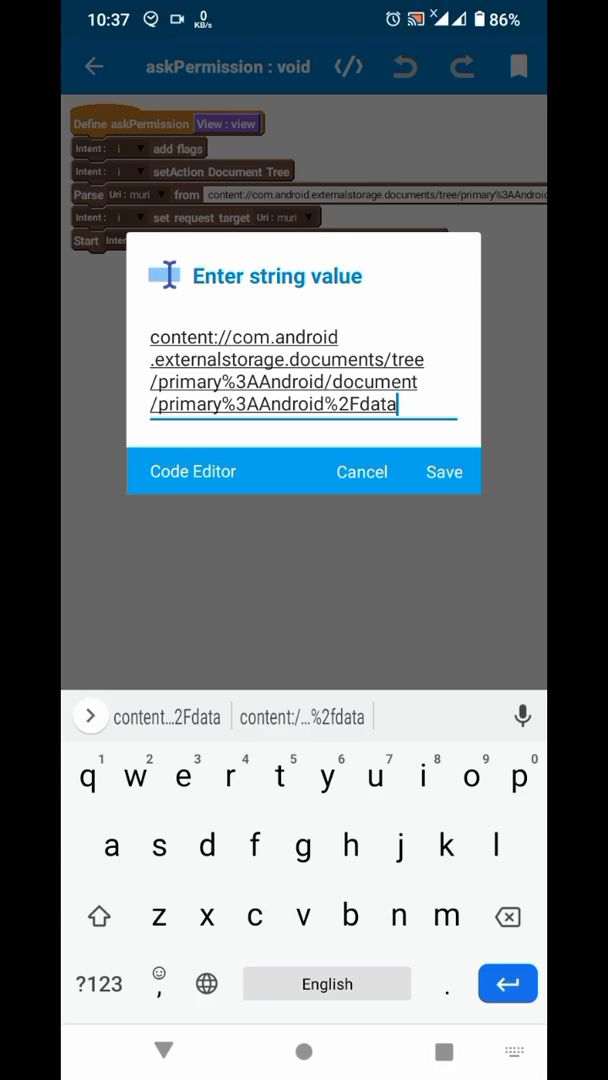
pyautogui.click(443, 471)
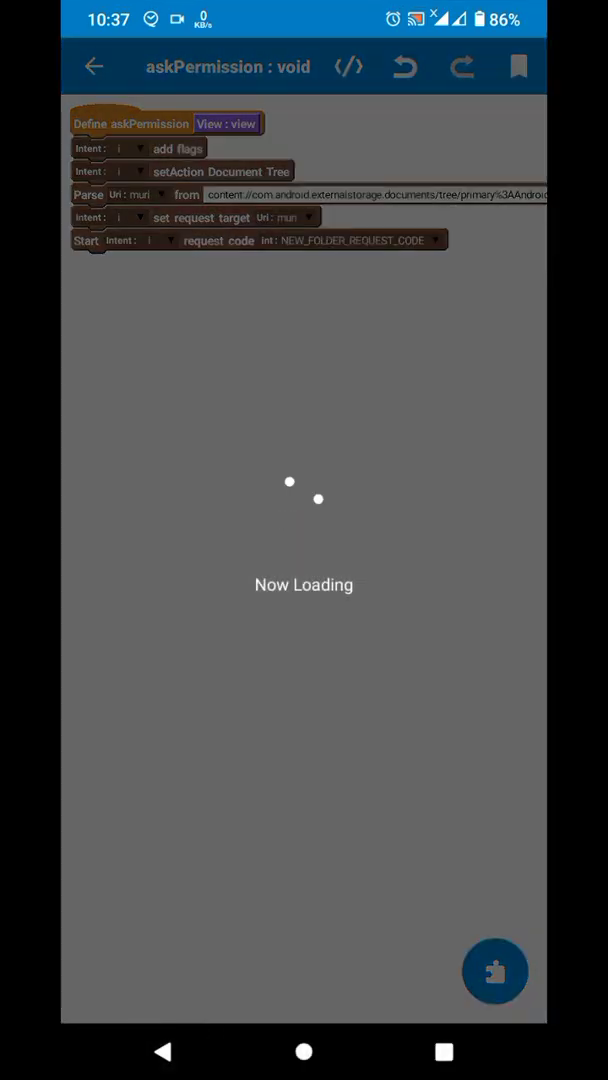
# Step: Grant the rebuilt app access to Android/data with Use This Folder
pyautogui.click(94, 66)
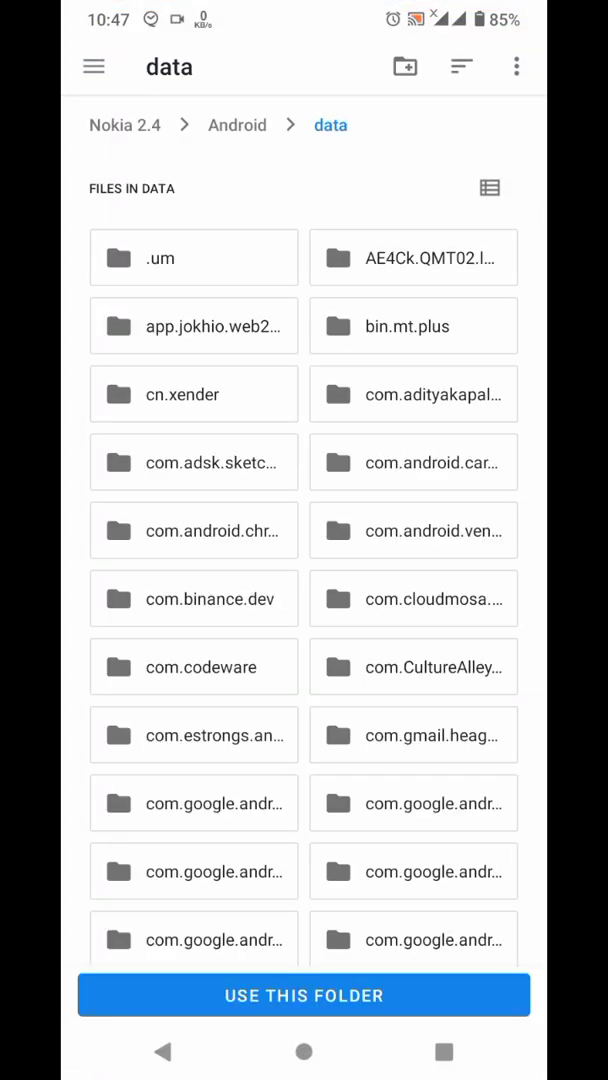
pyautogui.click(304, 995)
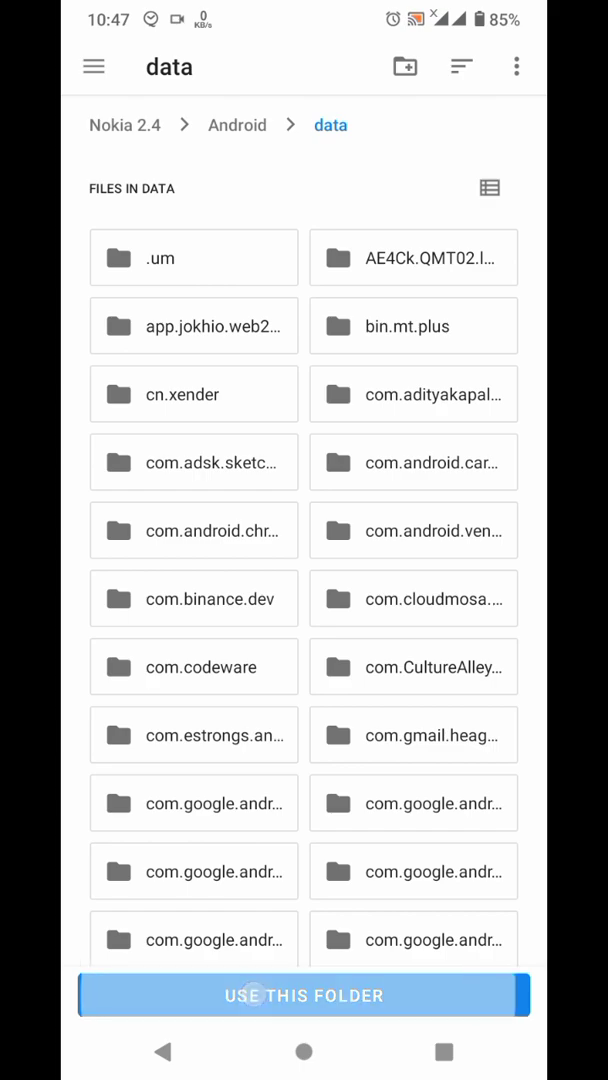
pyautogui.click(303, 994)
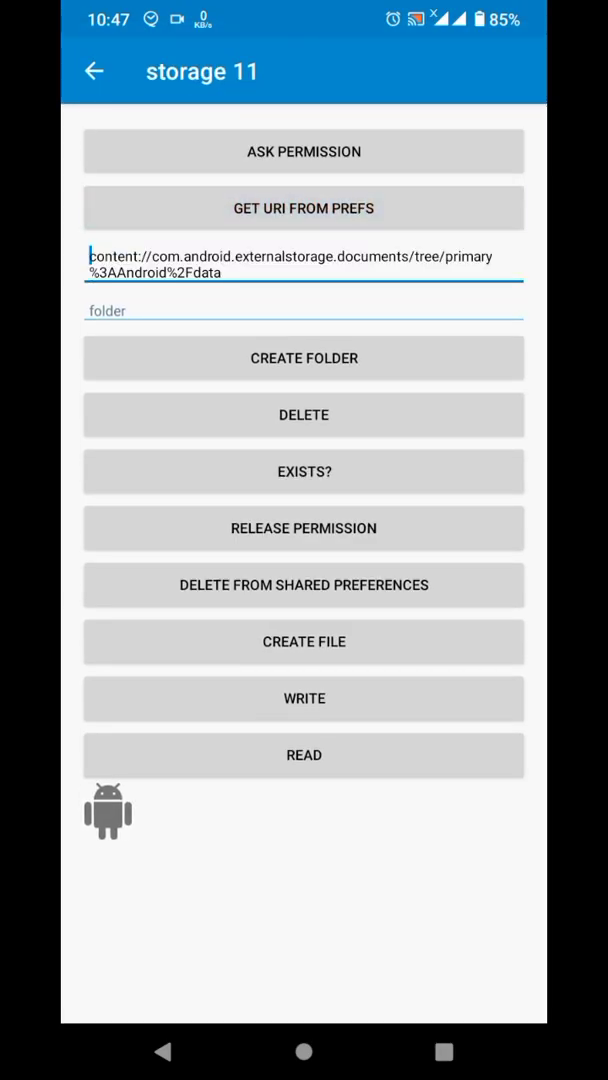
# Step: Create a folder named 1test inside Android/data
pyautogui.click(304, 311)
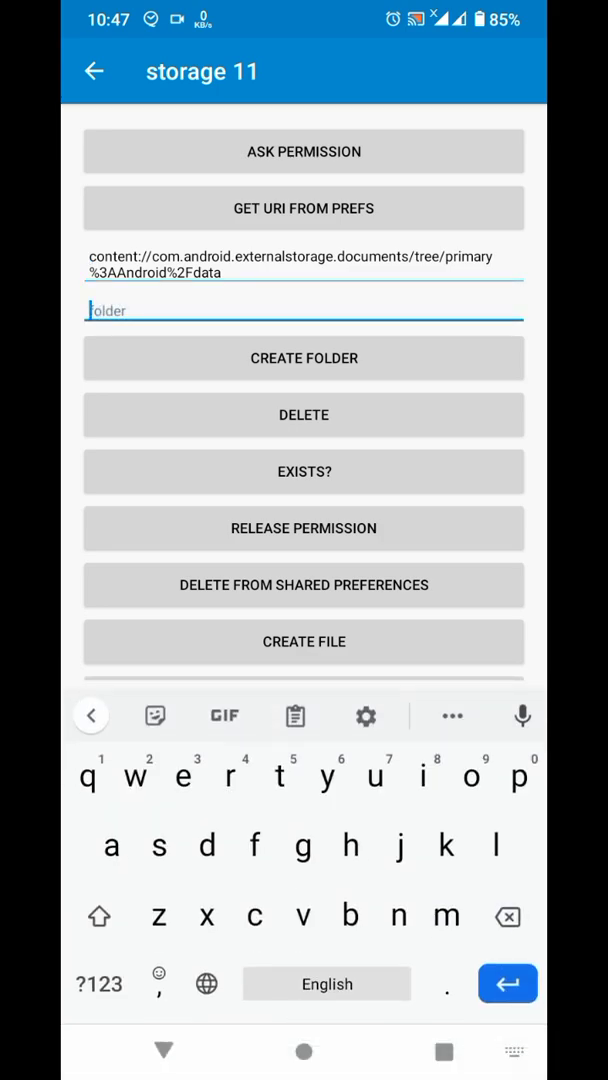
pyautogui.write('1test')
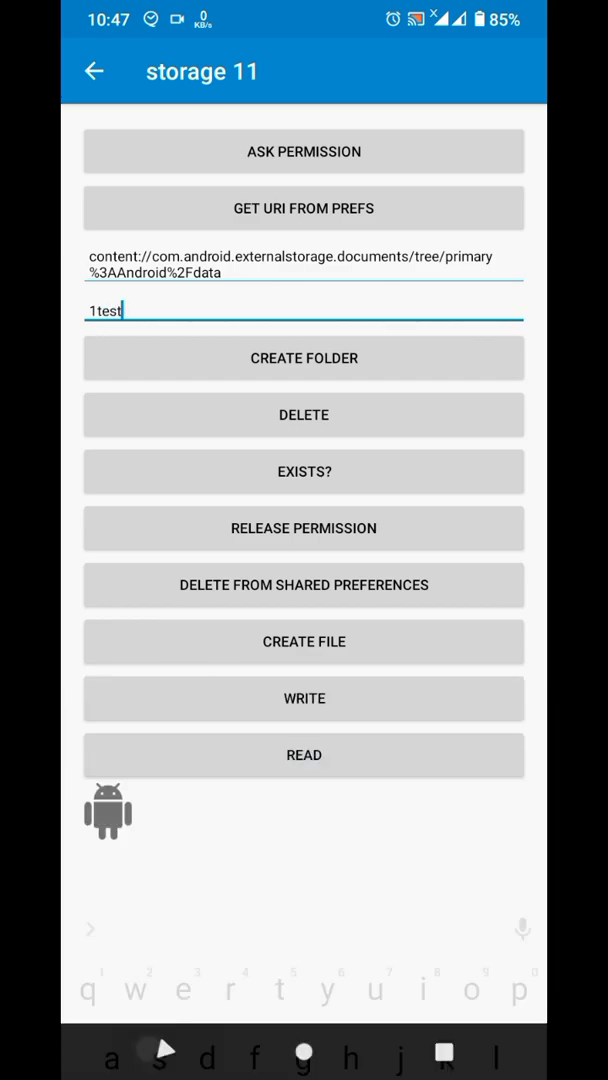
pyautogui.click(304, 357)
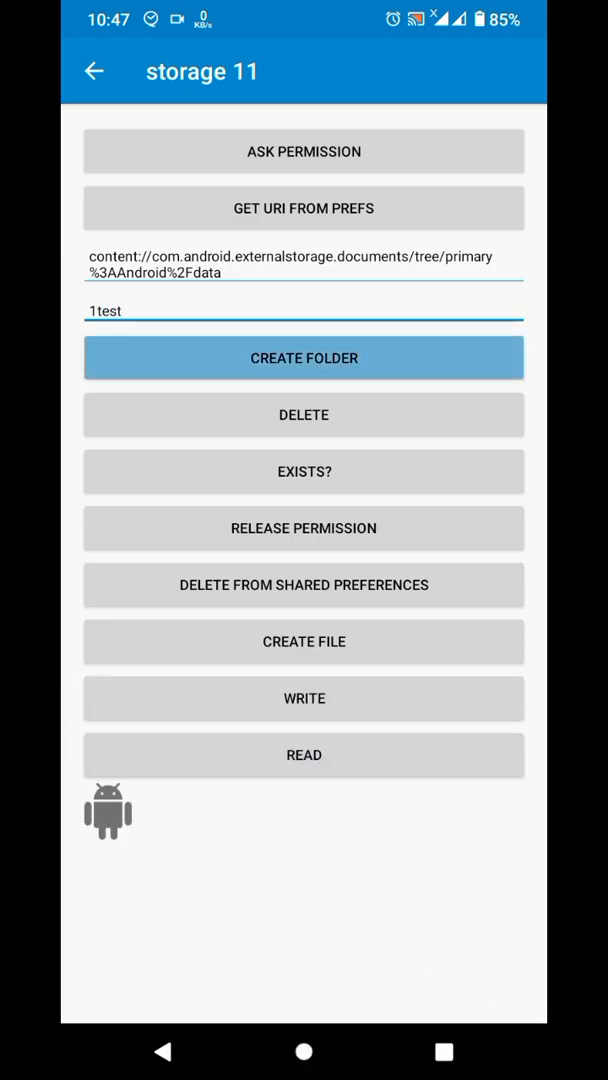
pyautogui.click(304, 357)
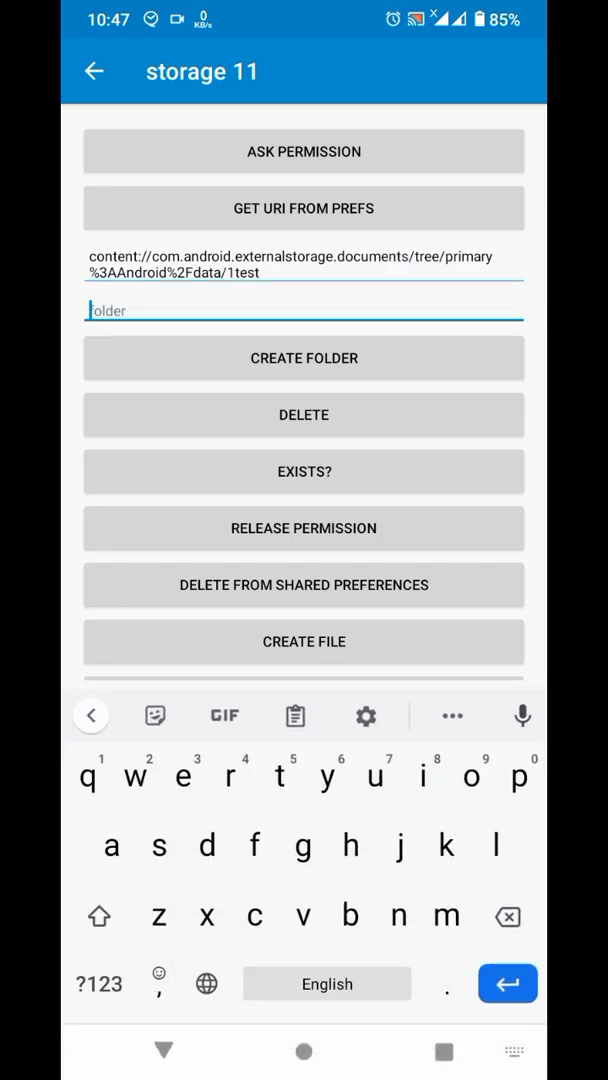
# Step: Enter the testing.txt name and select part of the document URI for editing
pyautogui.write('testing')
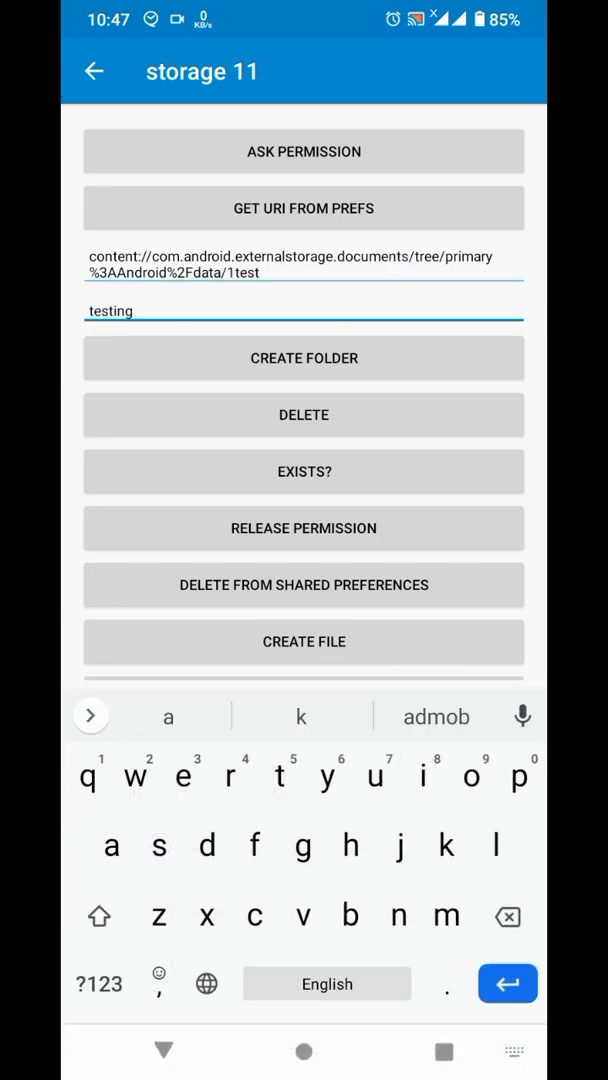
pyautogui.write('.txt')
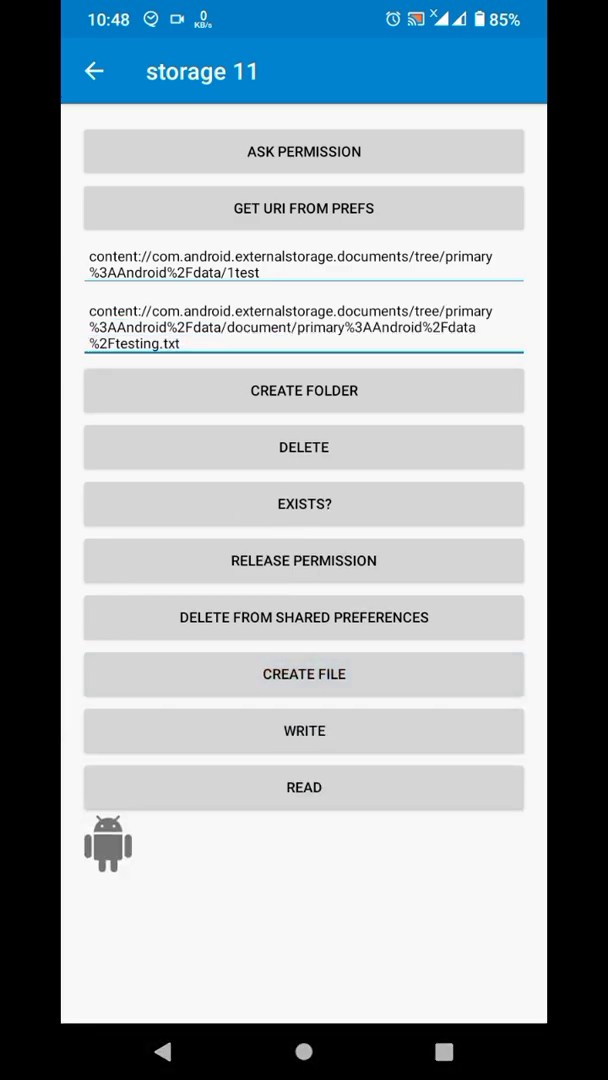
pyautogui.doubleClick(130, 327)
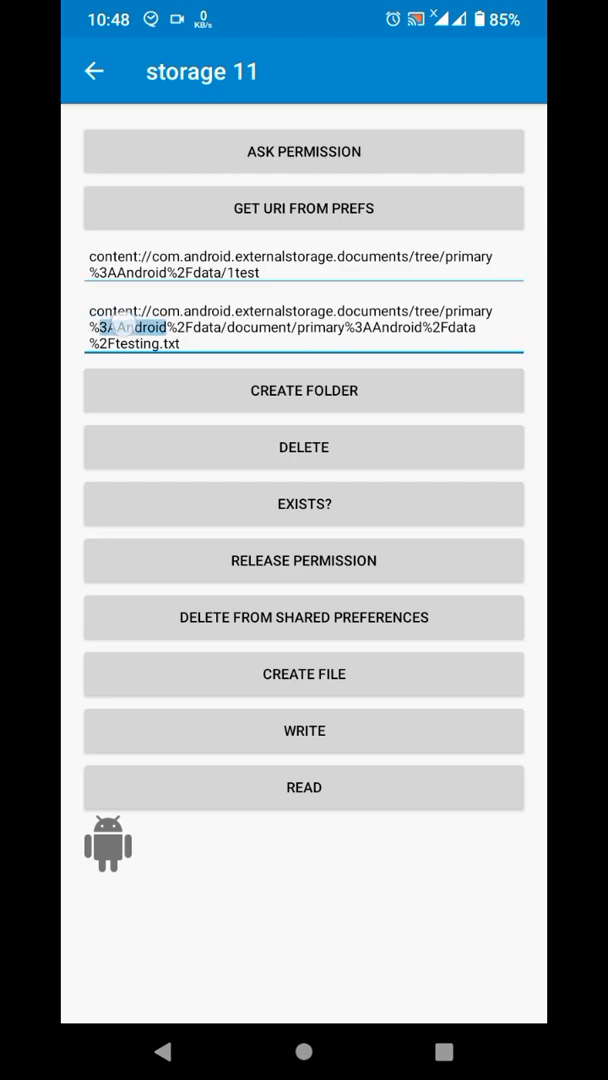
pyautogui.doubleClick(304, 327)
pyautogui.write('document/primary%3AAndroid%2Fdata%2F')
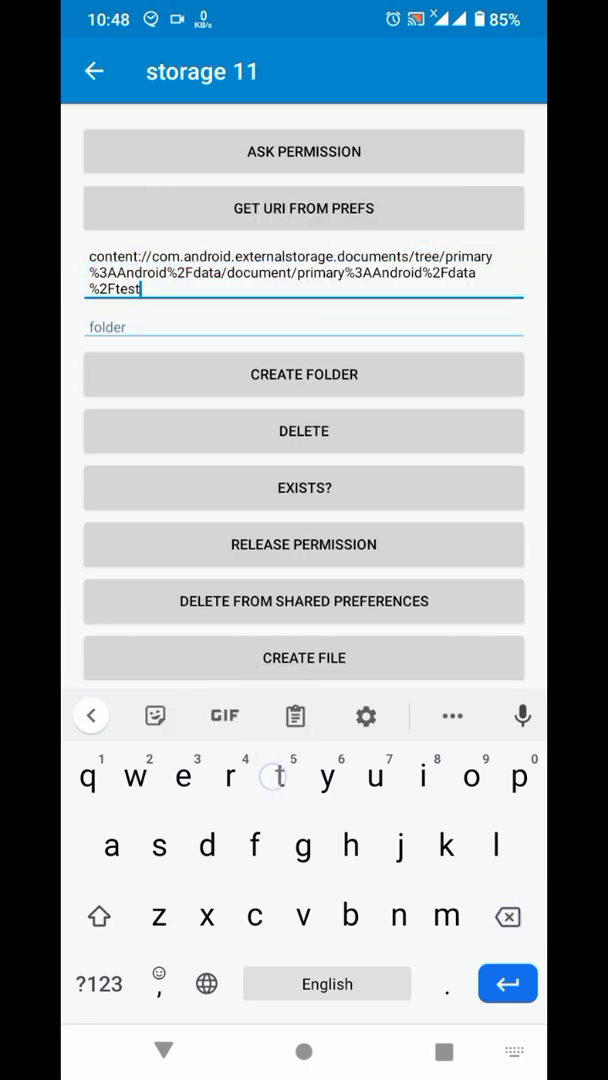
# Step: Complete the document URI so it points to the 1test folder
pyautogui.click(99, 983)
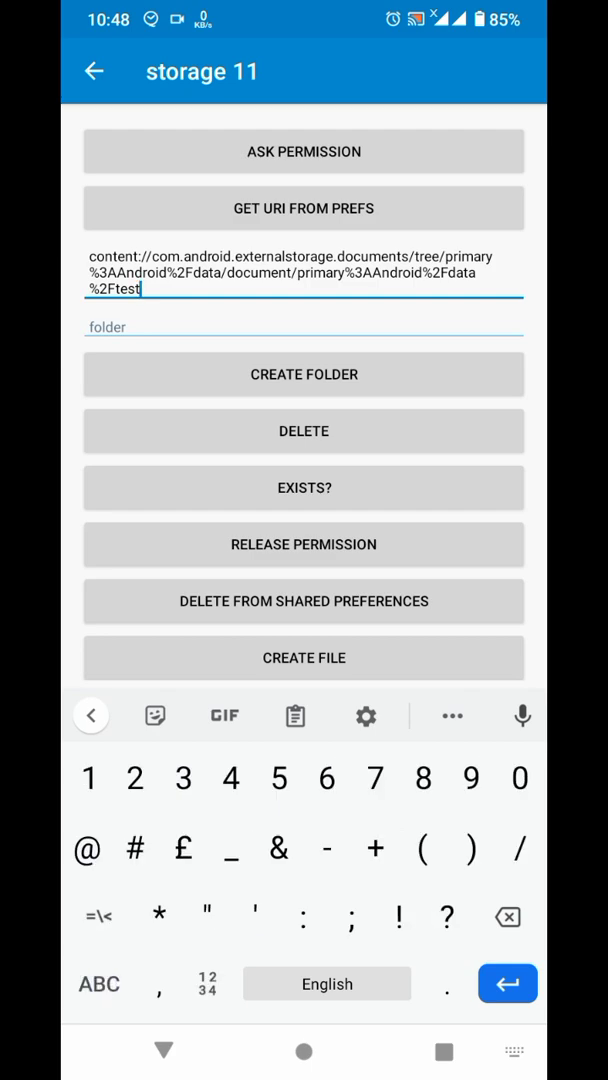
pyautogui.write('1')
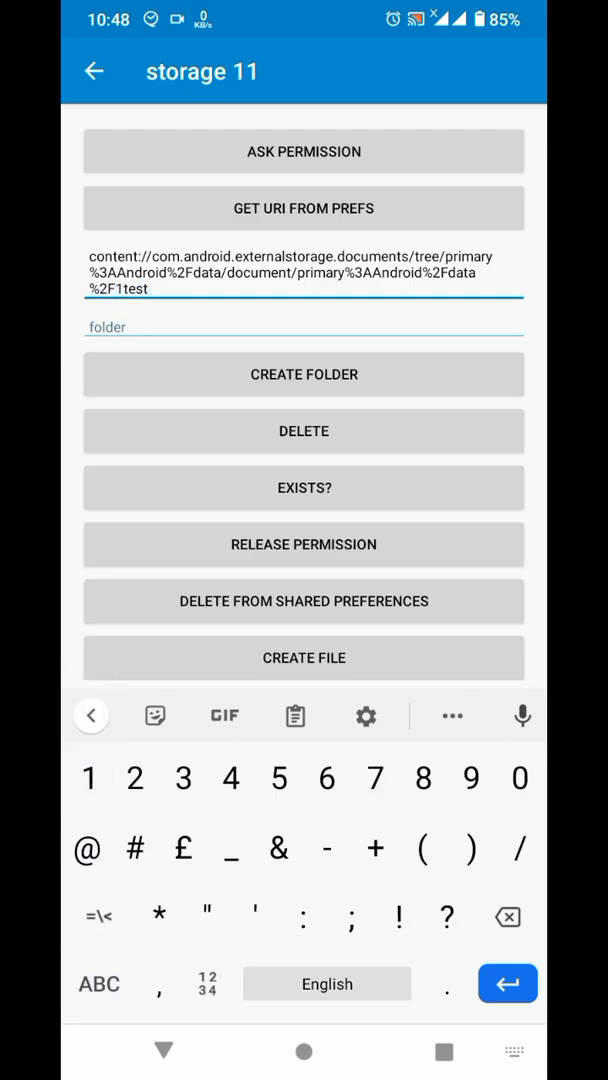
pyautogui.write('testing.txt')
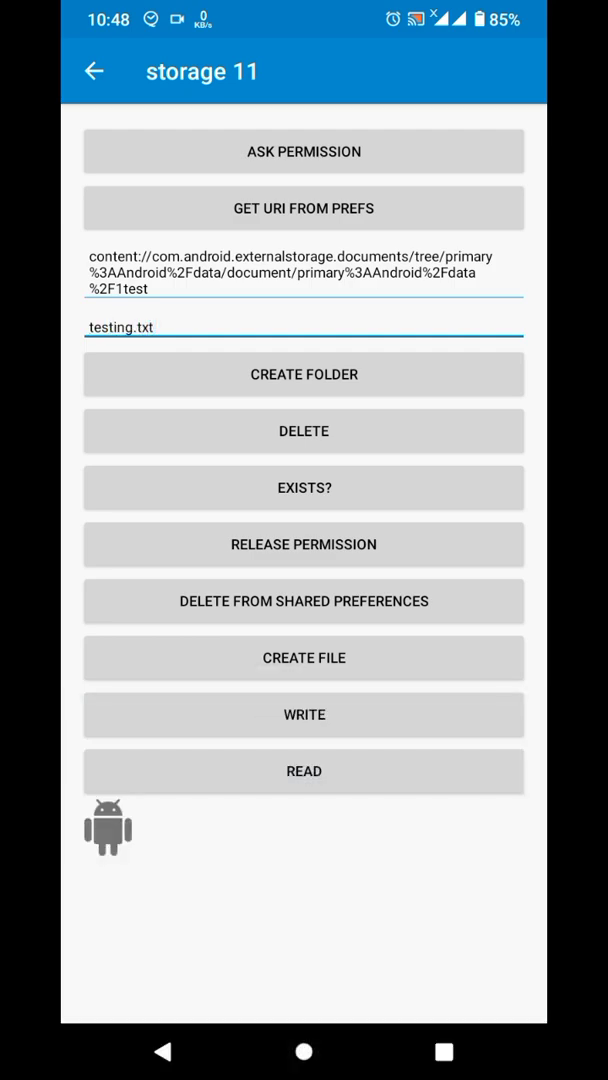
# Step: Create testing.txt inside 1test and select its document URI as the path
pyautogui.click(304, 658)
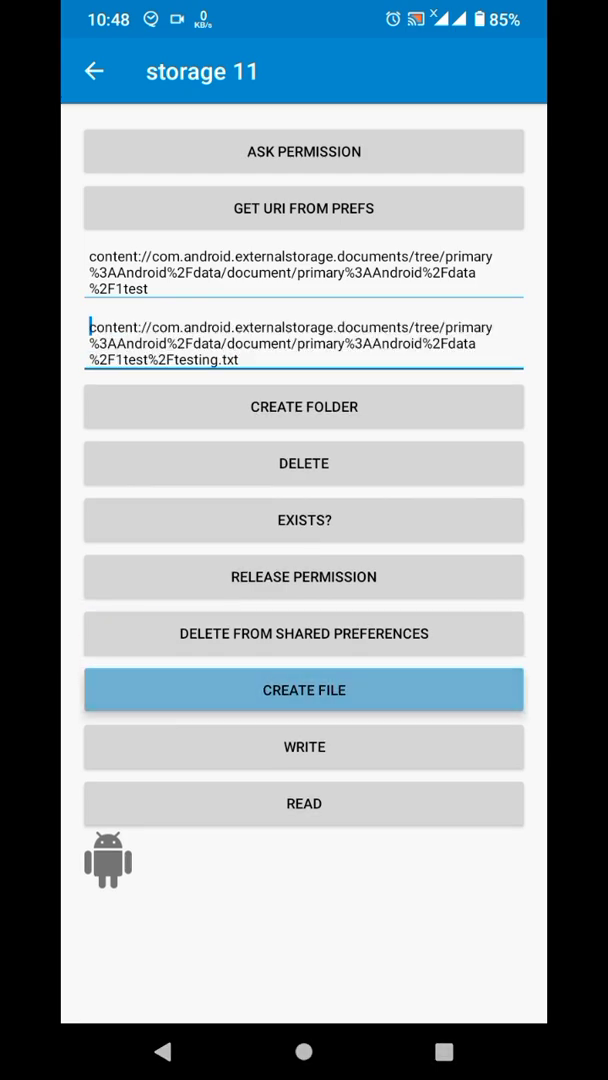
pyautogui.click(304, 690)
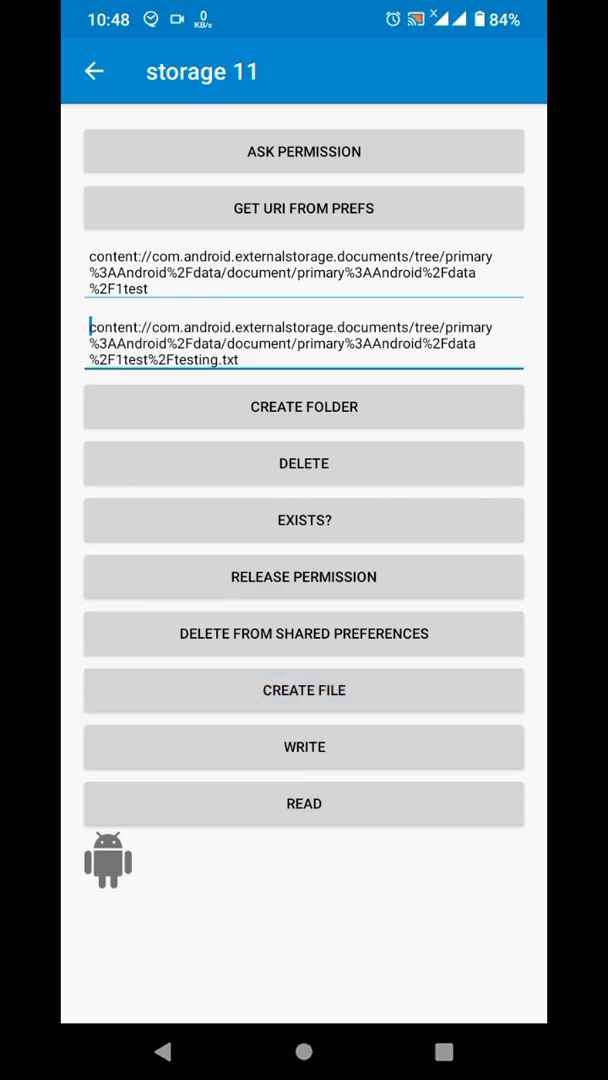
pyautogui.doubleClick(300, 342)
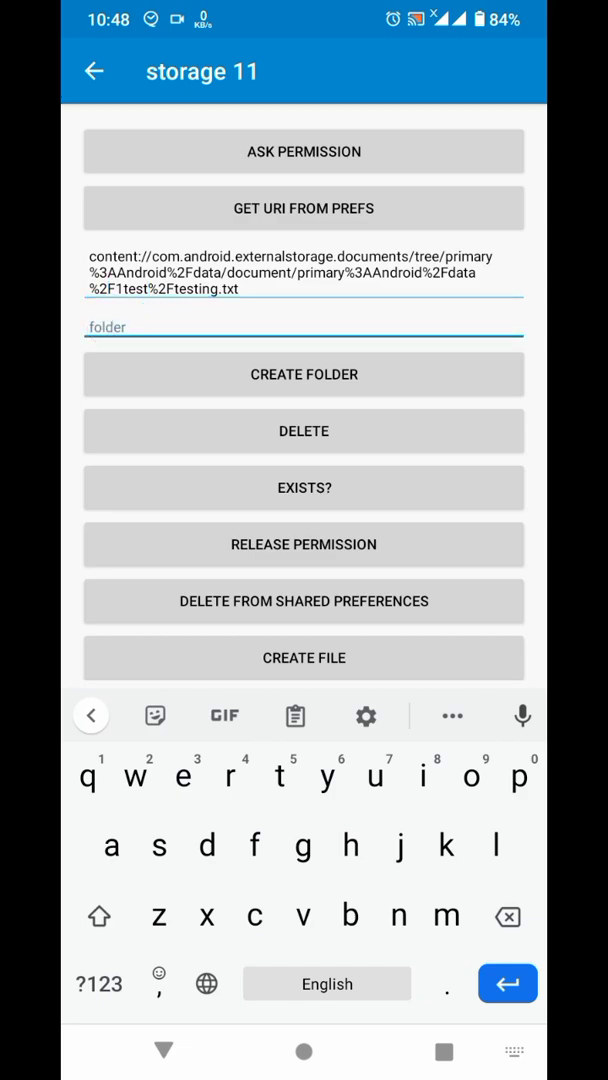
# Step: Write 'congrats it is working' to testing.txt, then read it back
pyautogui.write('congrats it i')
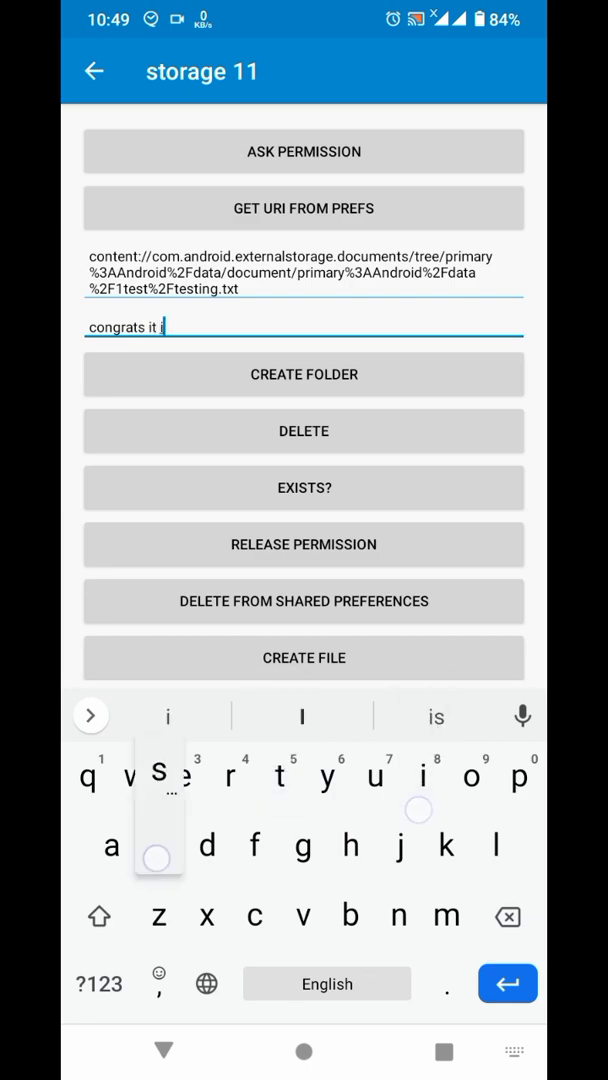
pyautogui.write('s working')
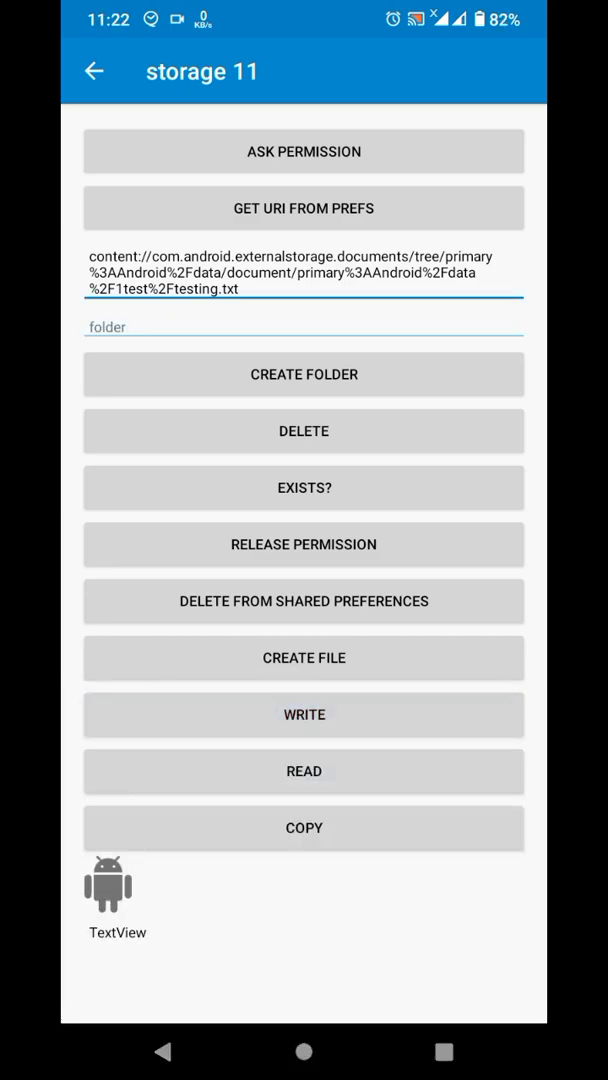
pyautogui.click(303, 770)
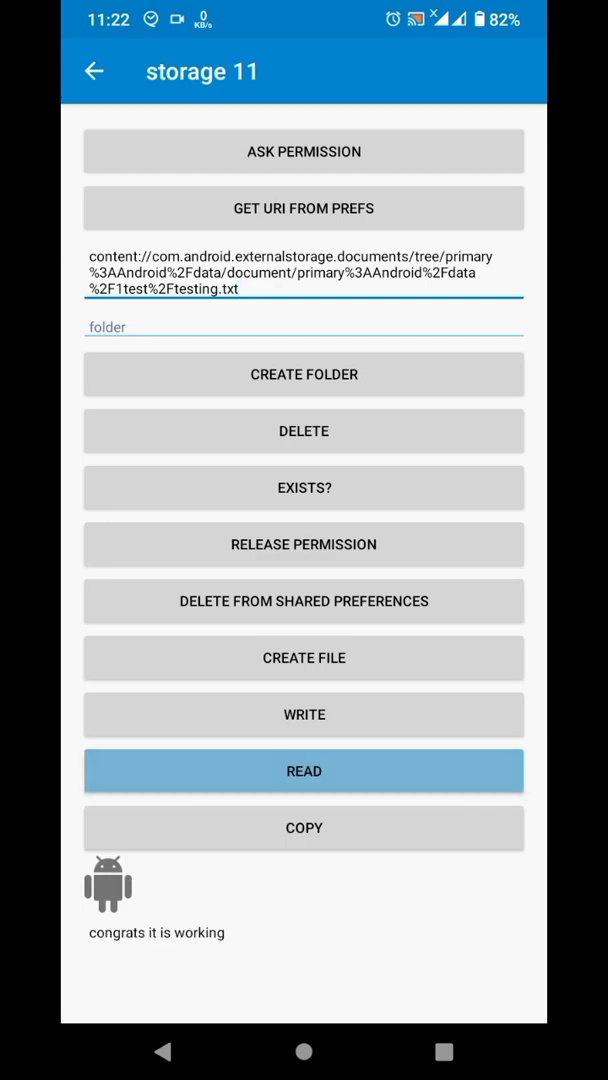
pyautogui.click(304, 771)
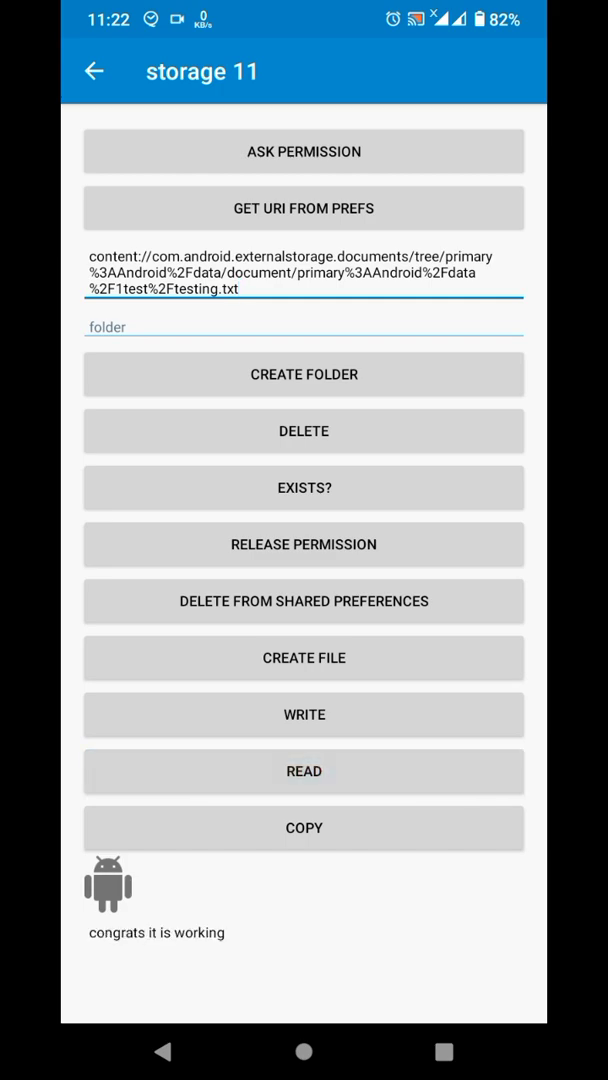